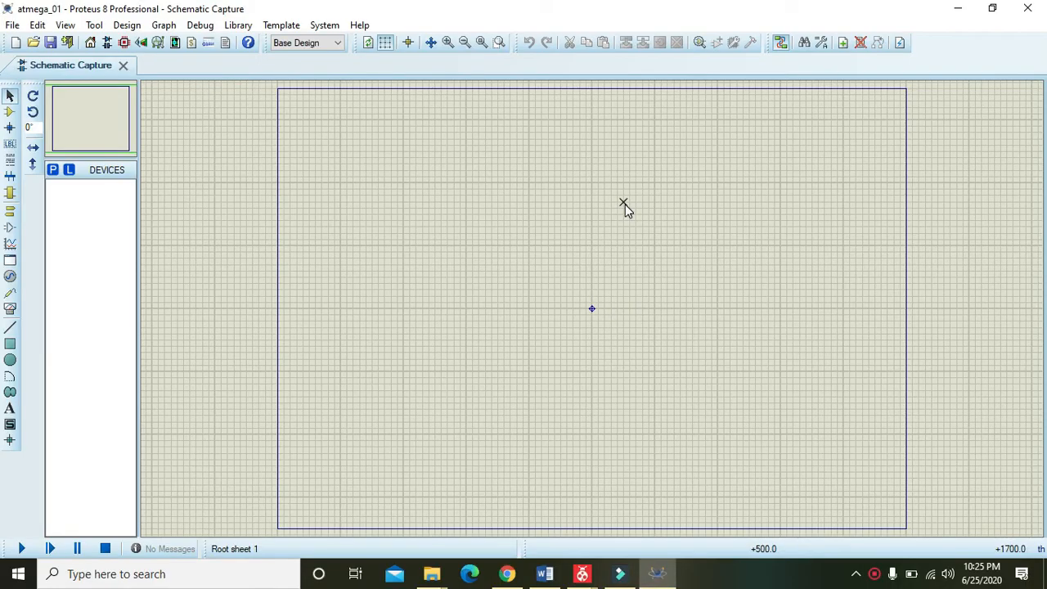
pyautogui.moveTo(644, 202)
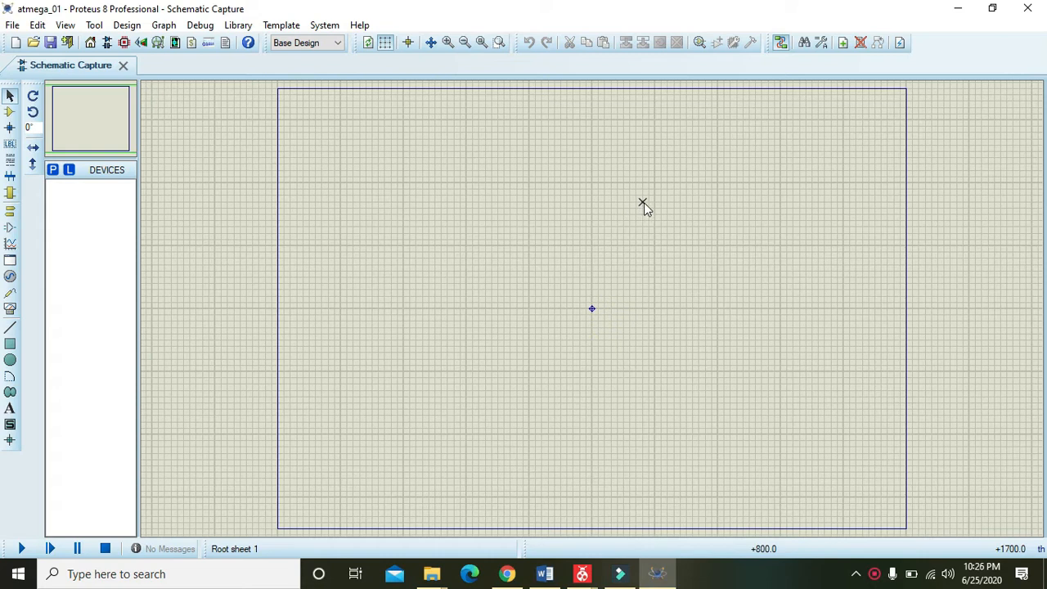
pyautogui.moveTo(455, 250)
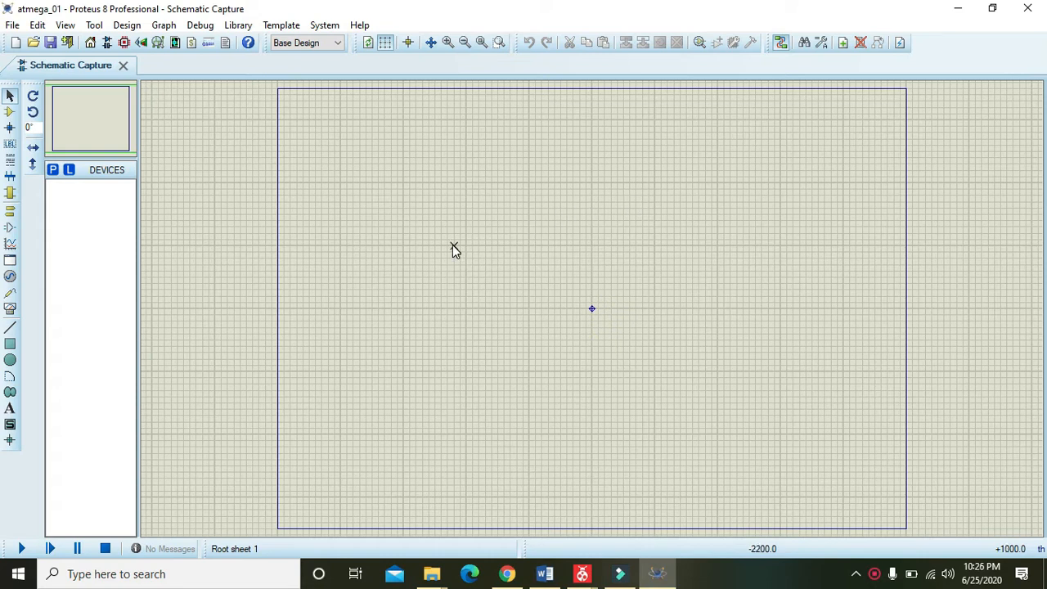
pyautogui.moveTo(448, 272)
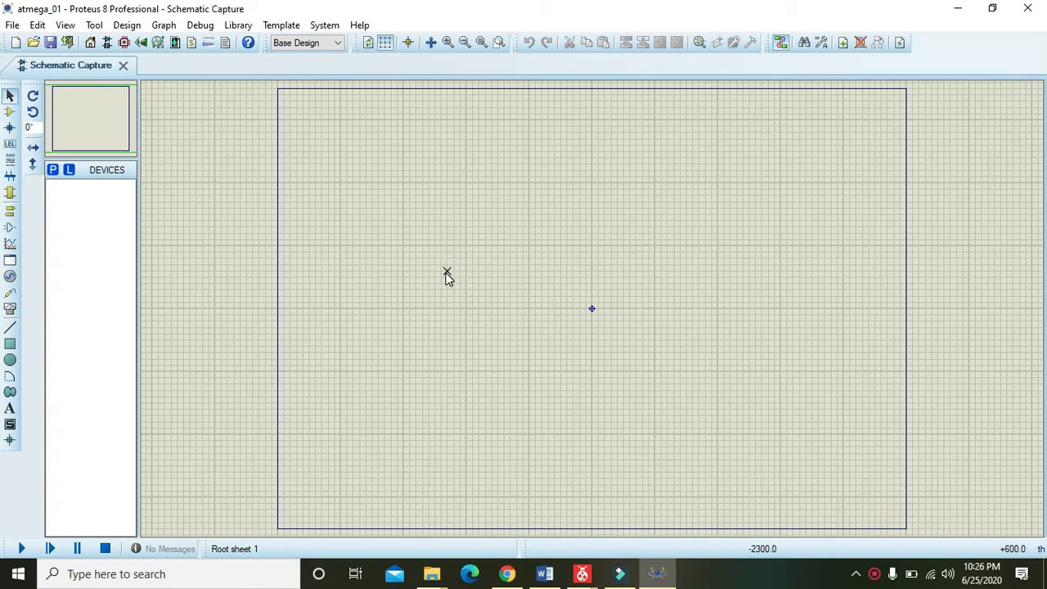
pyautogui.moveTo(448, 281)
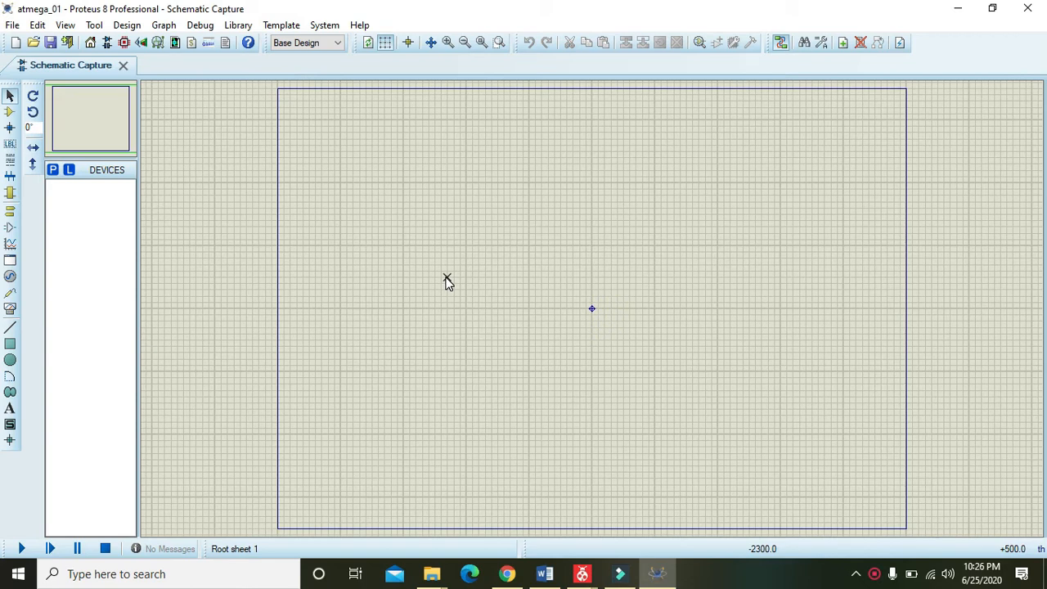
pyautogui.moveTo(411, 283)
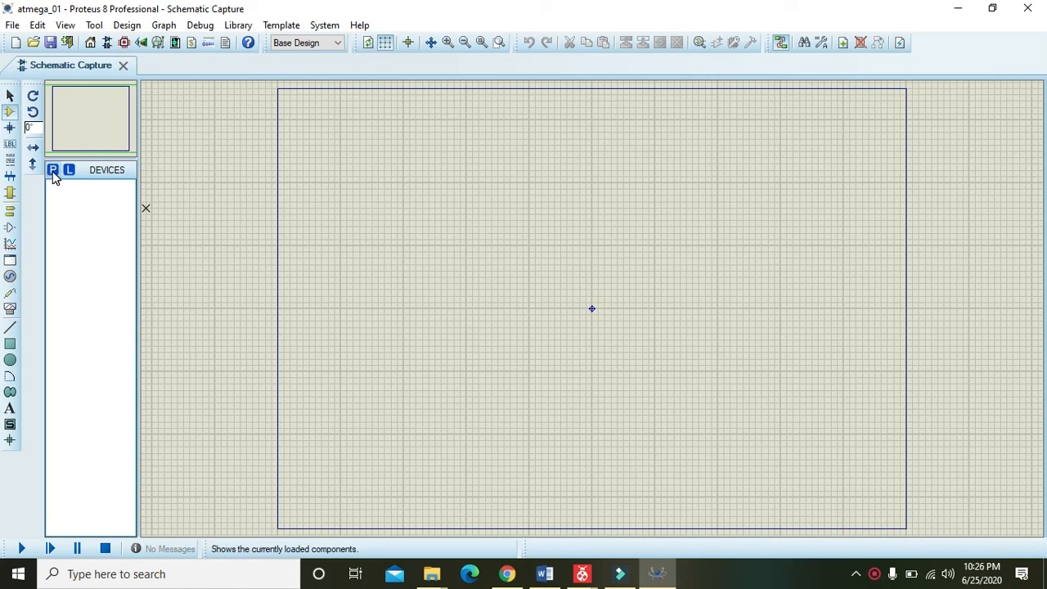
# Step: Search the device picker for 'tmega32' and add the ATMEGA328P to the project
pyautogui.click(53, 169)
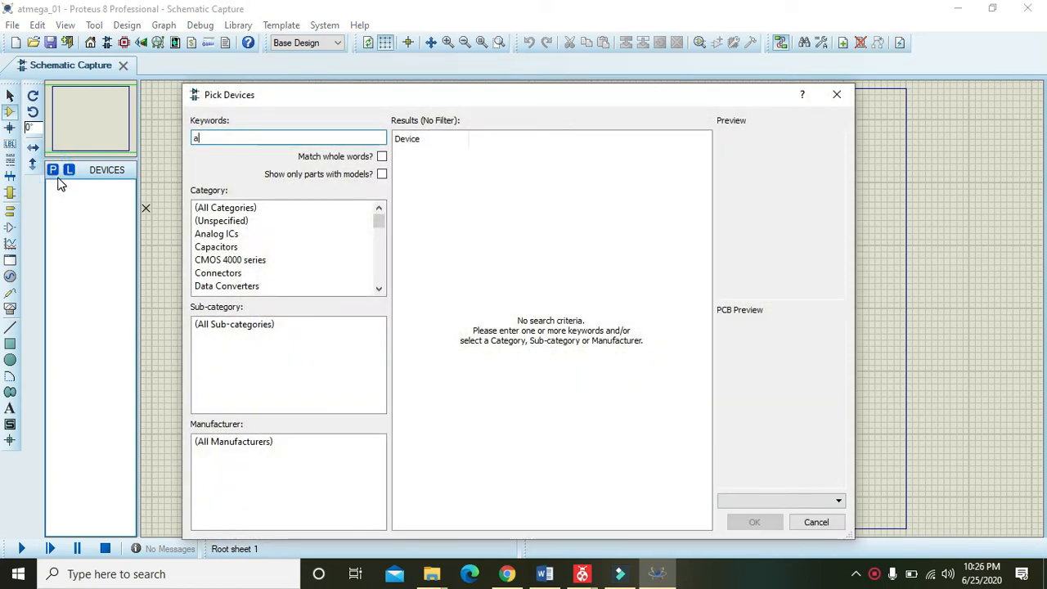
pyautogui.write('tmega328')
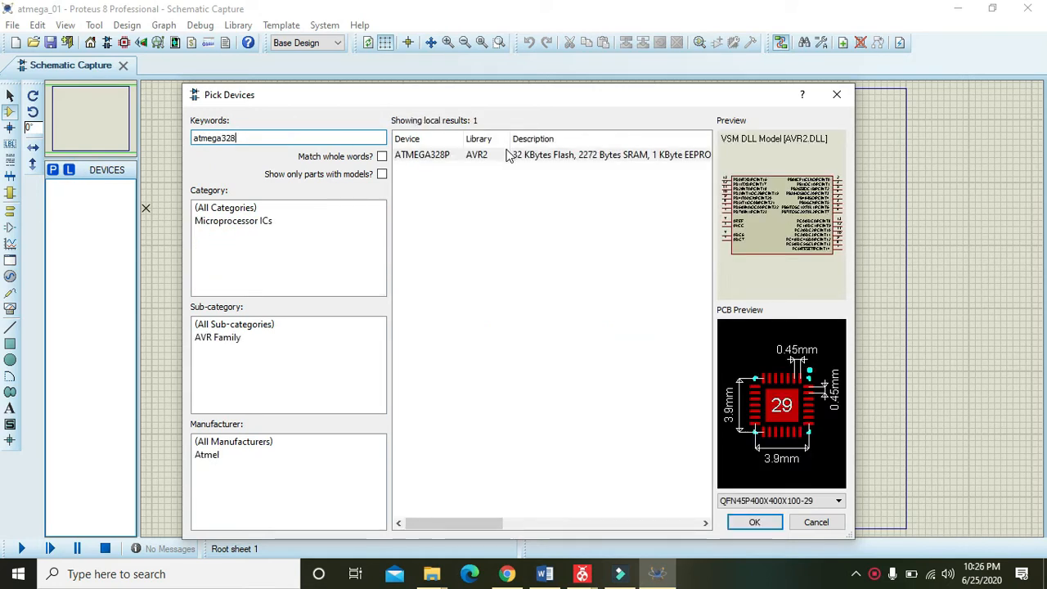
pyautogui.click(422, 154)
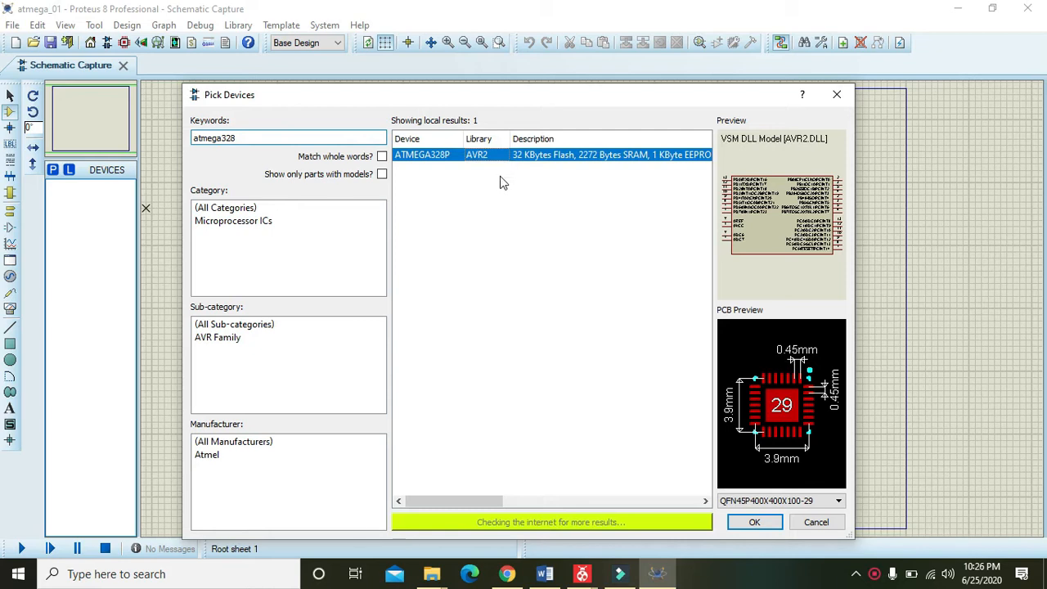
pyautogui.moveTo(731, 501)
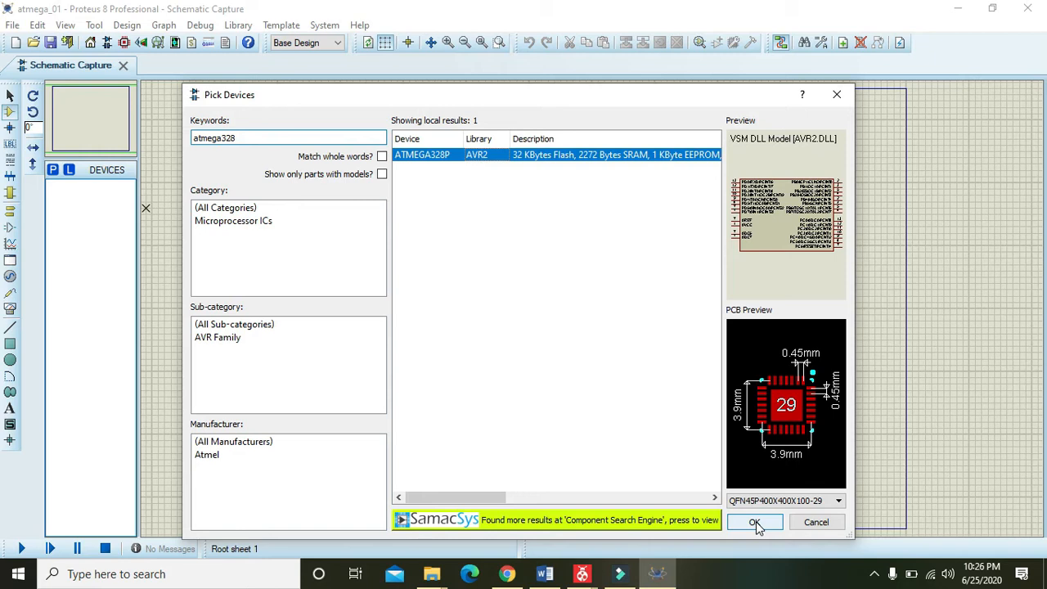
pyautogui.click(755, 522)
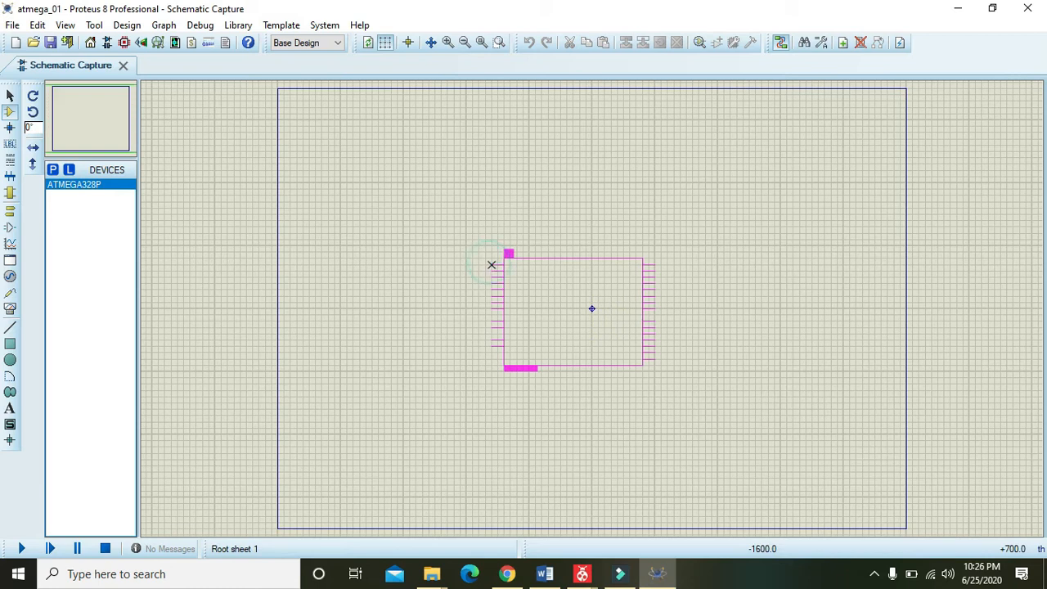
# Step: Drop the ATMEGA328P near the sheet centre as U1, then select and deselect it
pyautogui.click(573, 311)
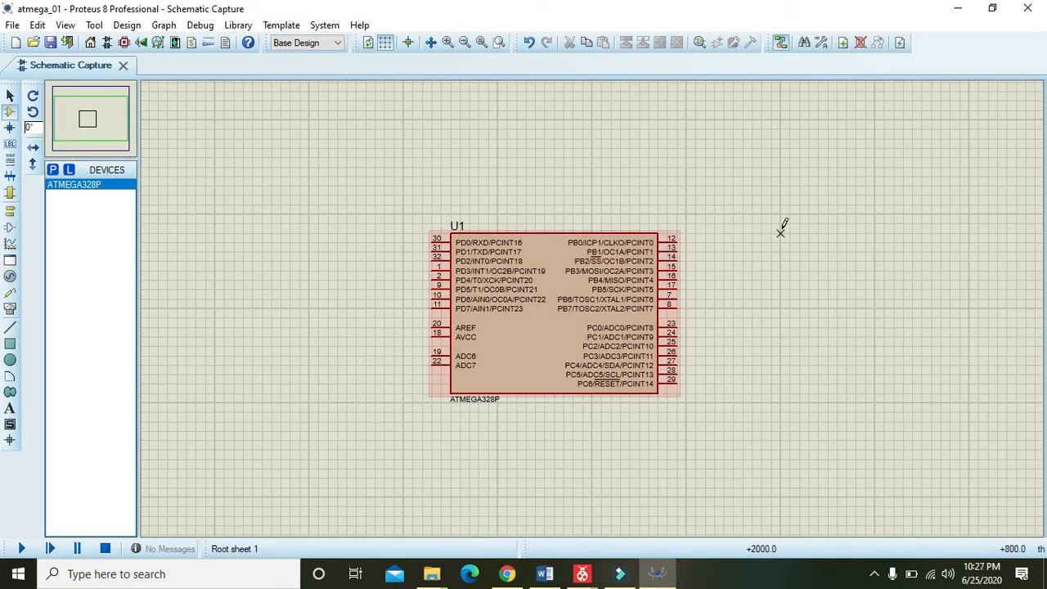
pyautogui.moveTo(614, 274)
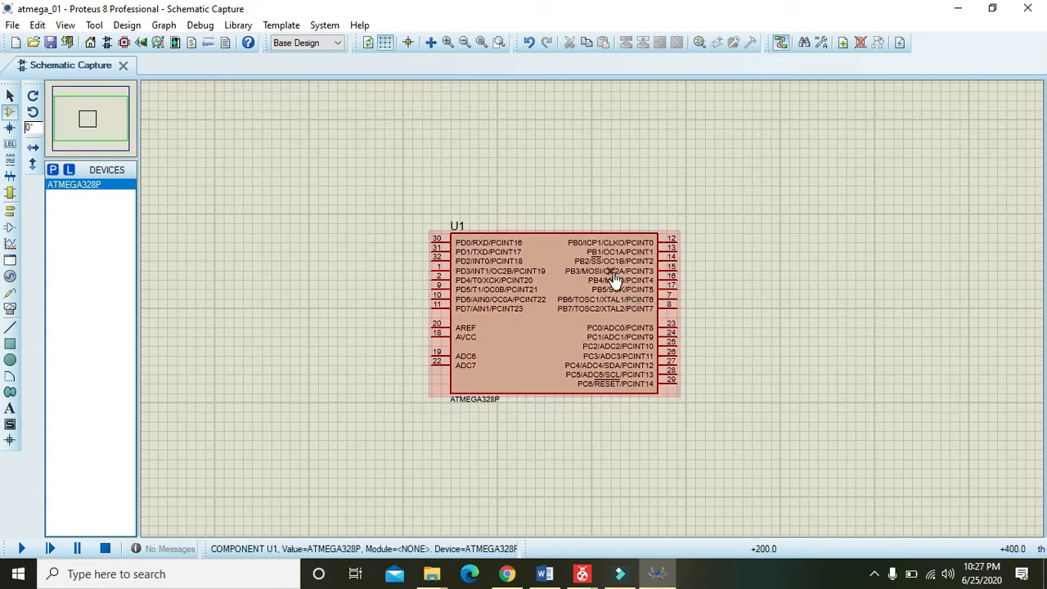
pyautogui.moveTo(602, 331)
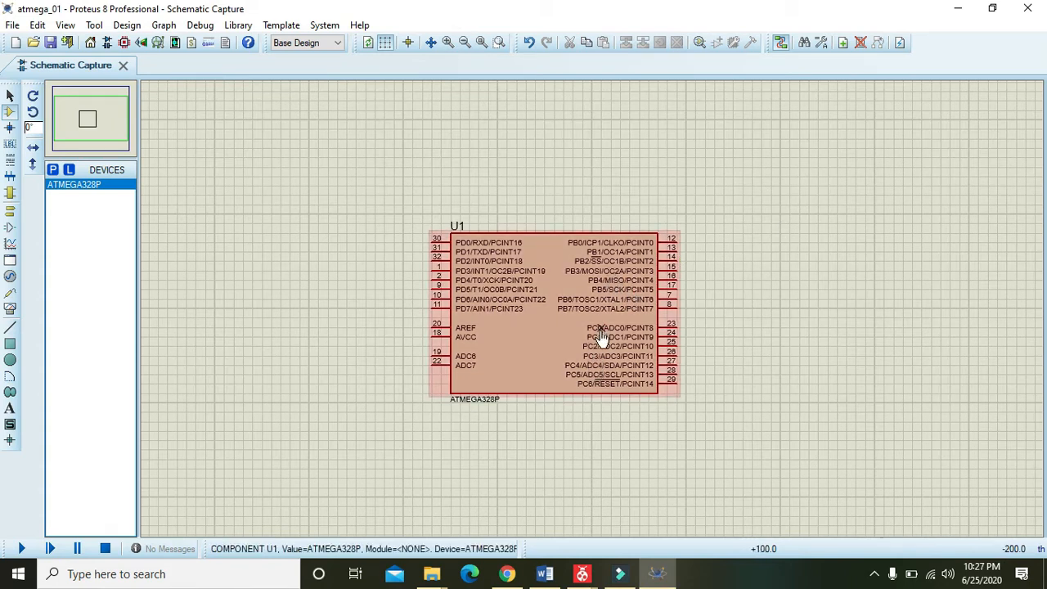
pyautogui.moveTo(589, 384)
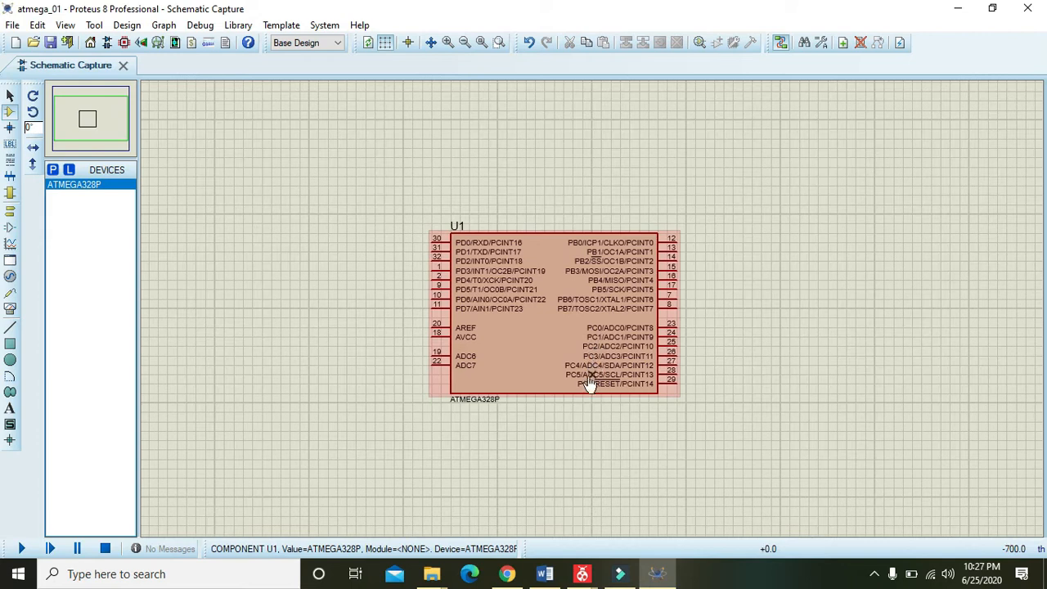
pyautogui.moveTo(621, 344)
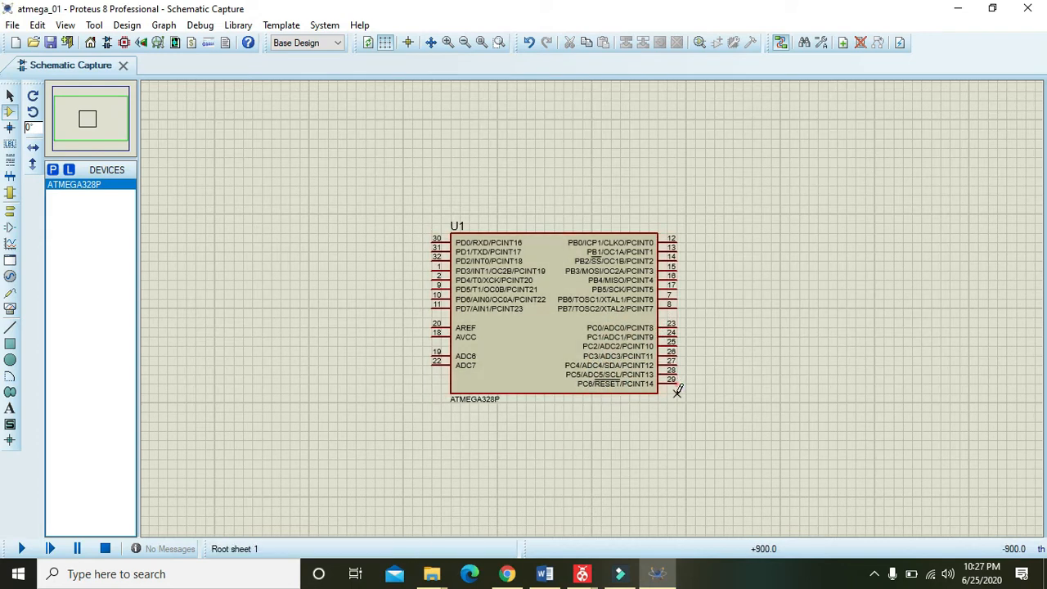
pyautogui.click(557, 315)
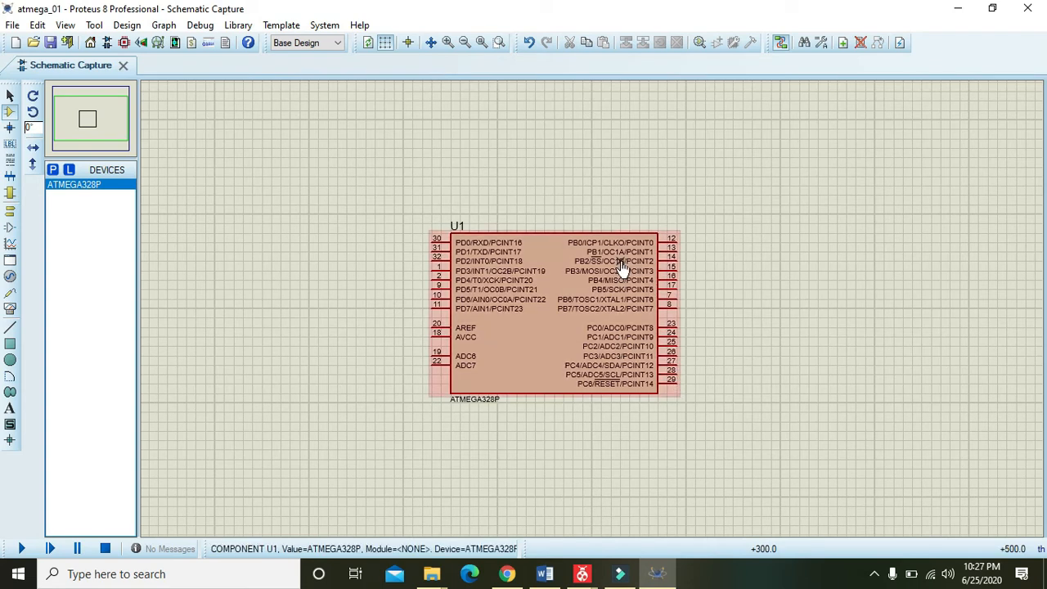
pyautogui.moveTo(614, 267)
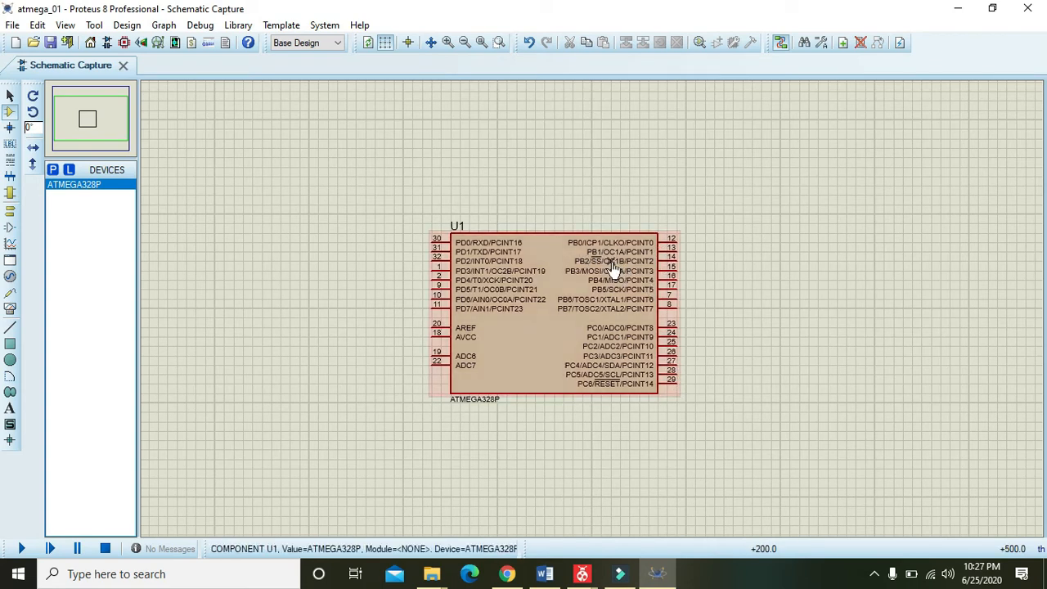
pyautogui.moveTo(570, 305)
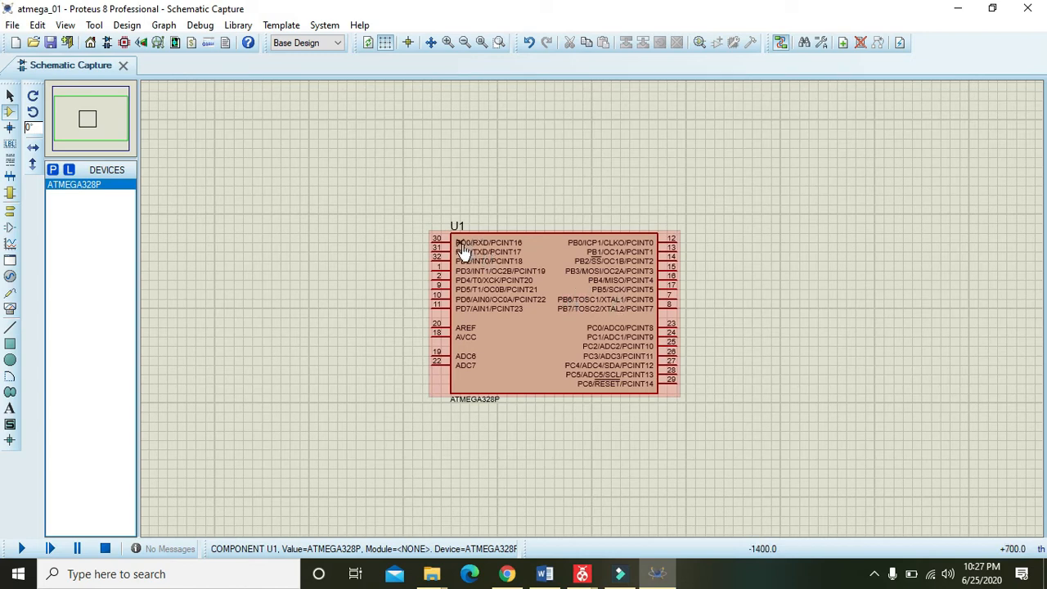
pyautogui.moveTo(470, 315)
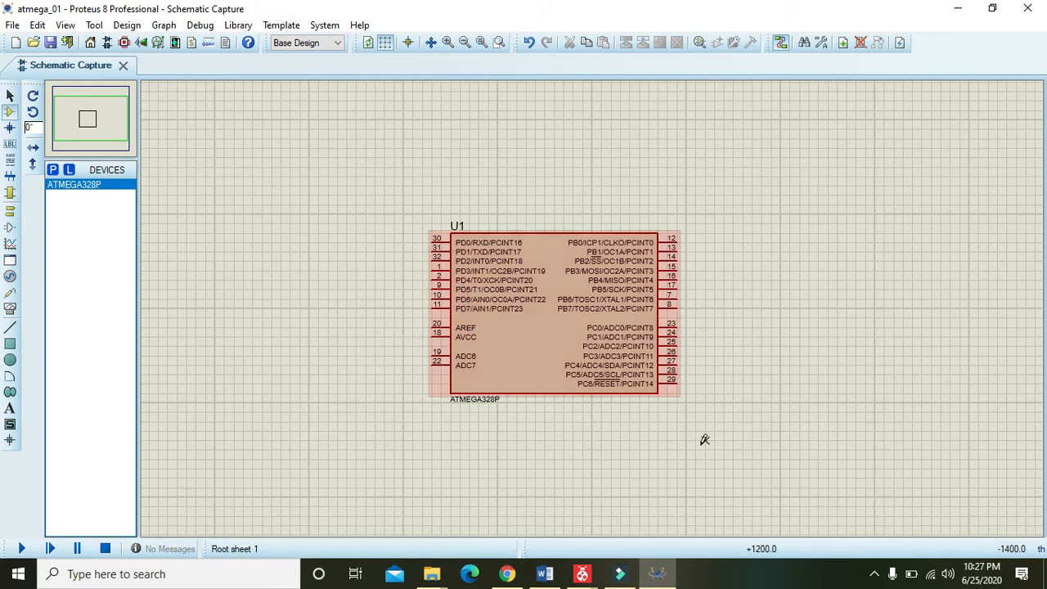
pyautogui.click(528, 436)
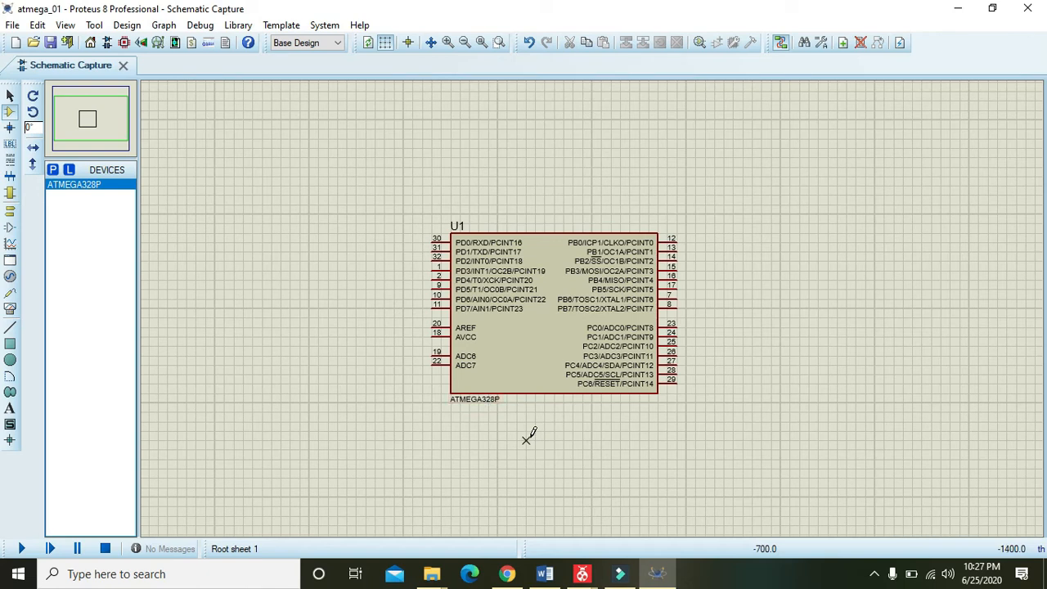
pyautogui.moveTo(93, 228)
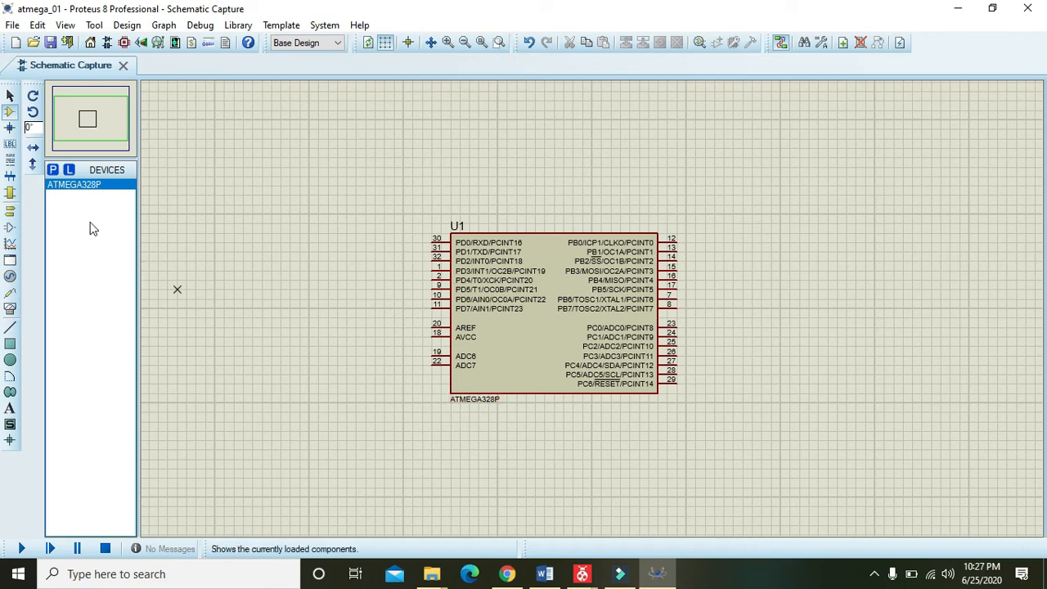
# Step: Search the device picker for 'red active' and add the LED-RED part
pyautogui.click(52, 169)
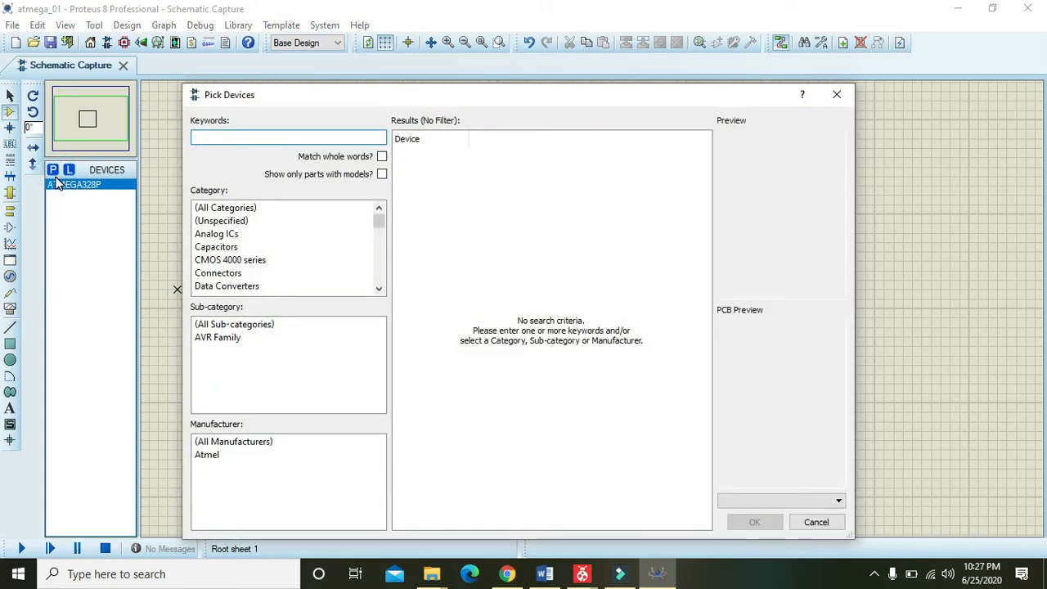
pyautogui.write('r')
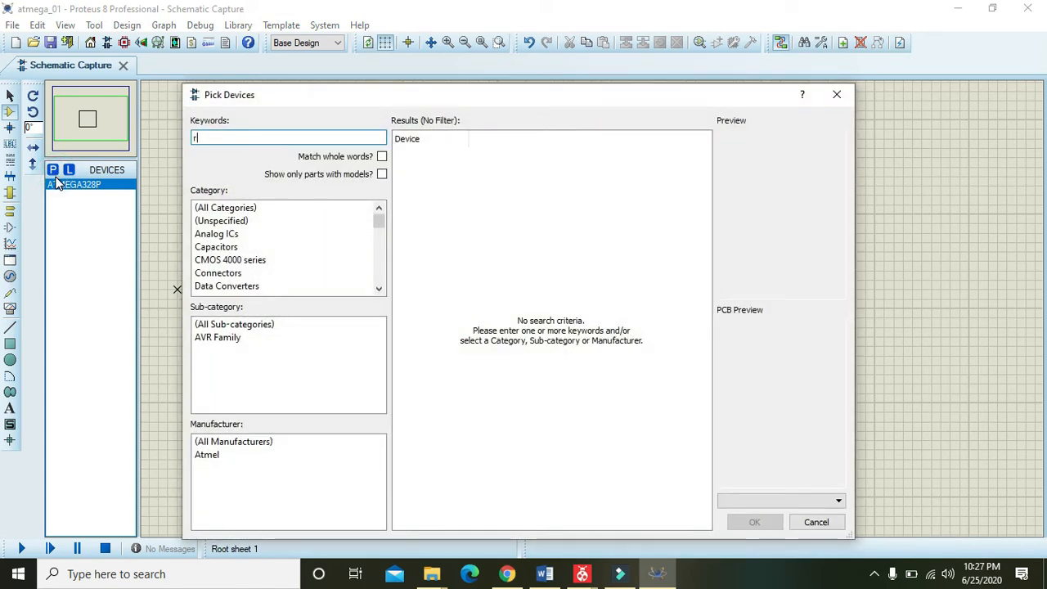
pyautogui.write('ed act')
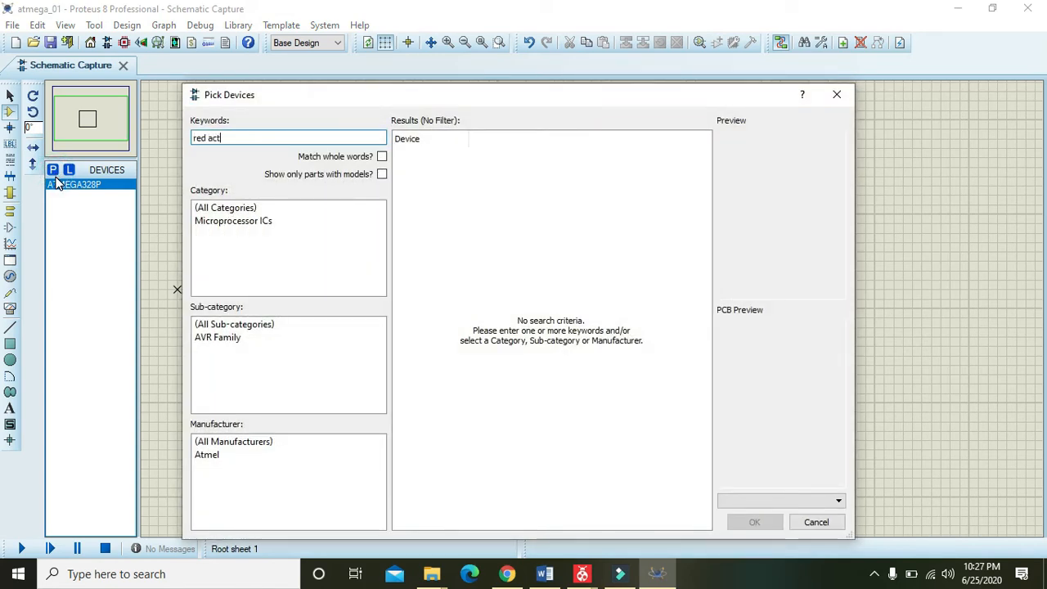
pyautogui.write('ive')
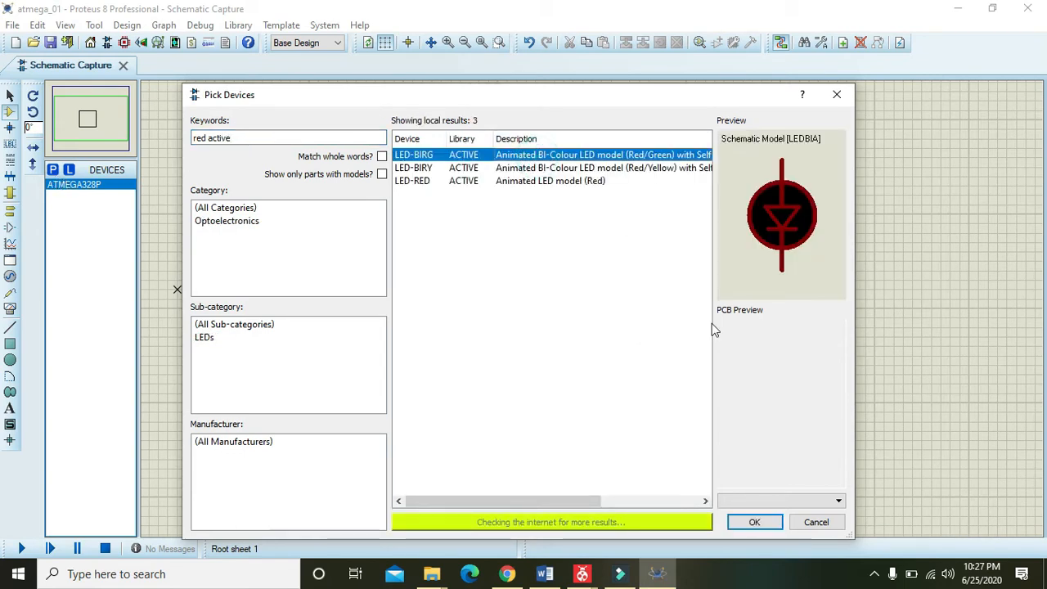
pyautogui.click(550, 181)
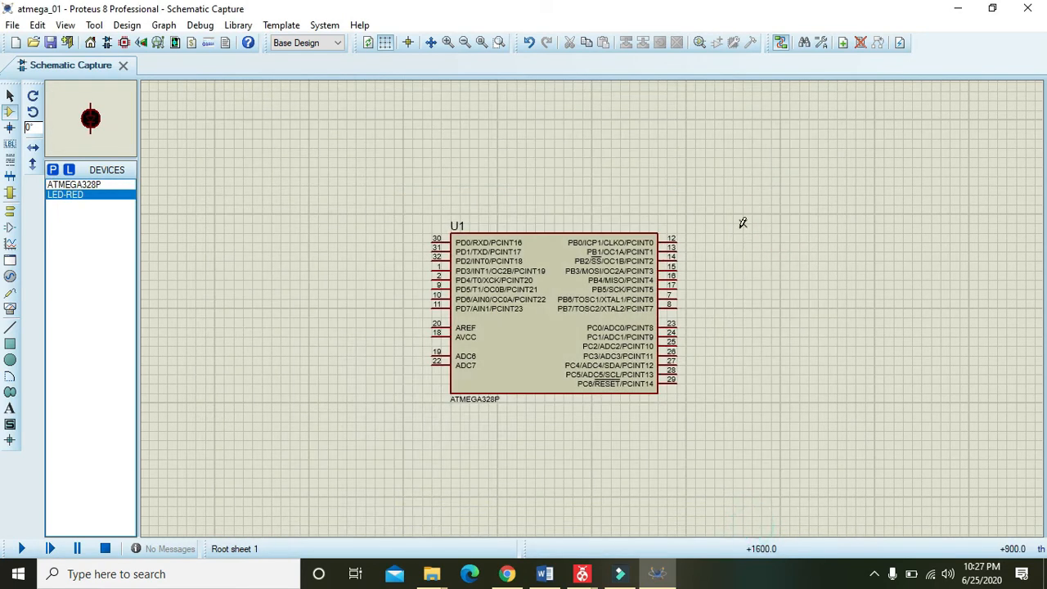
# Step: Place red LED D1 right of U1, rotate it horizontal, and select it for copying
pyautogui.click(790, 260)
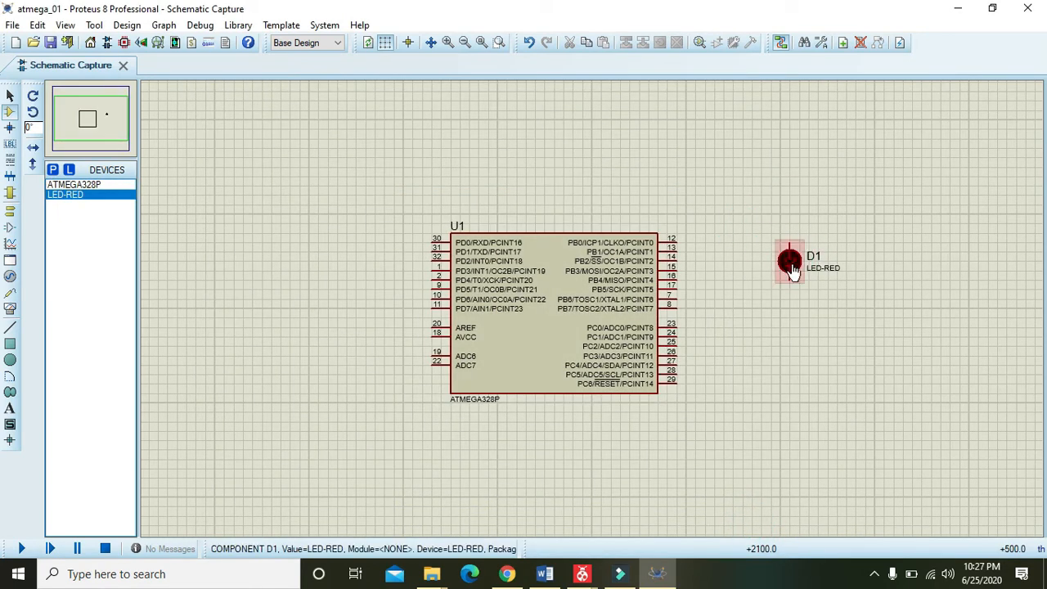
pyautogui.rightClick(789, 261)
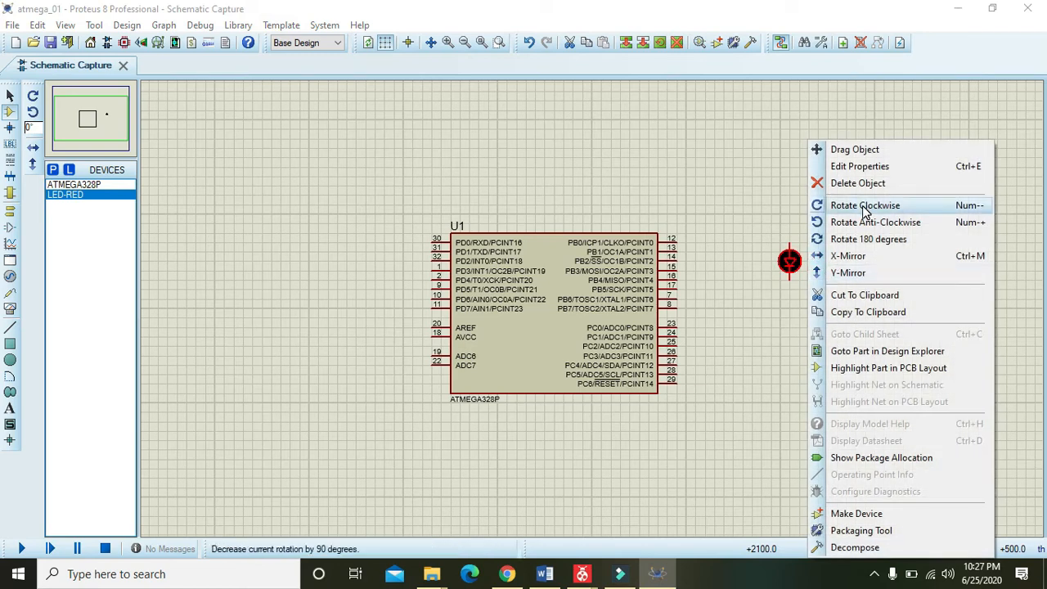
pyautogui.click(864, 205)
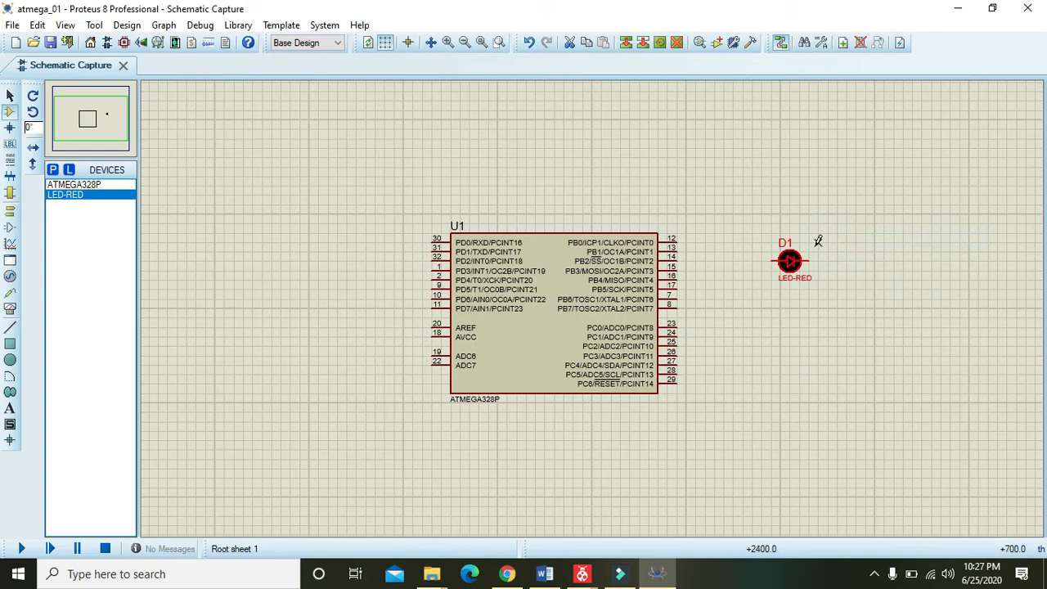
pyautogui.click(789, 260)
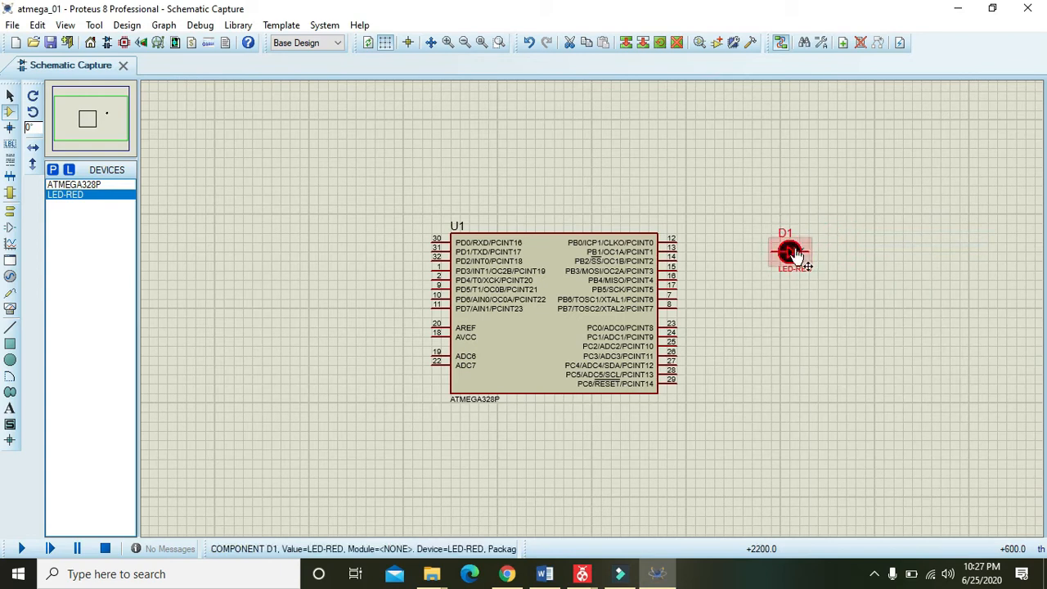
pyautogui.rightClick(790, 252)
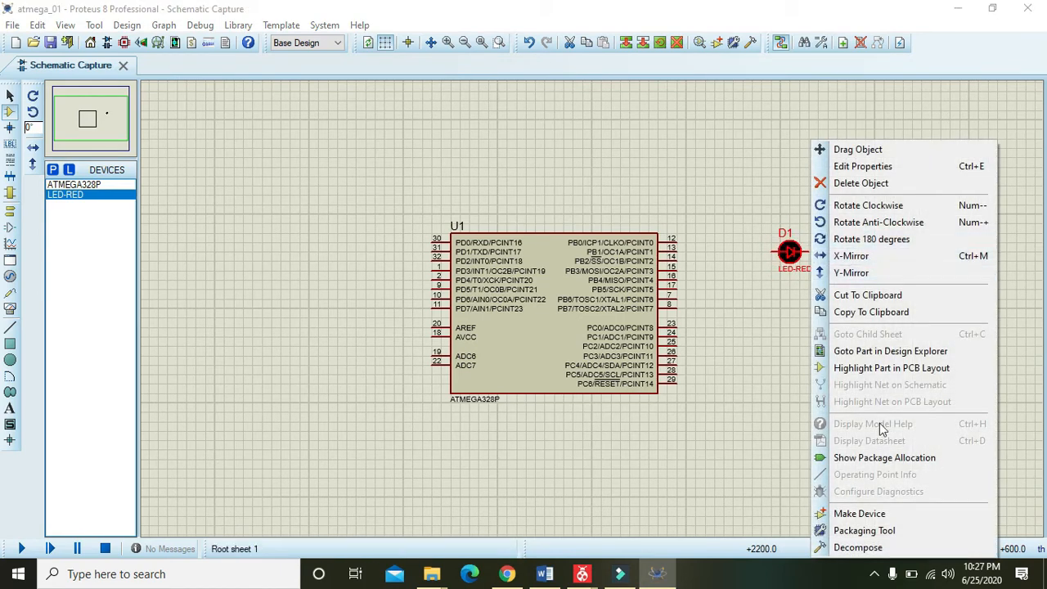
pyautogui.moveTo(871, 312)
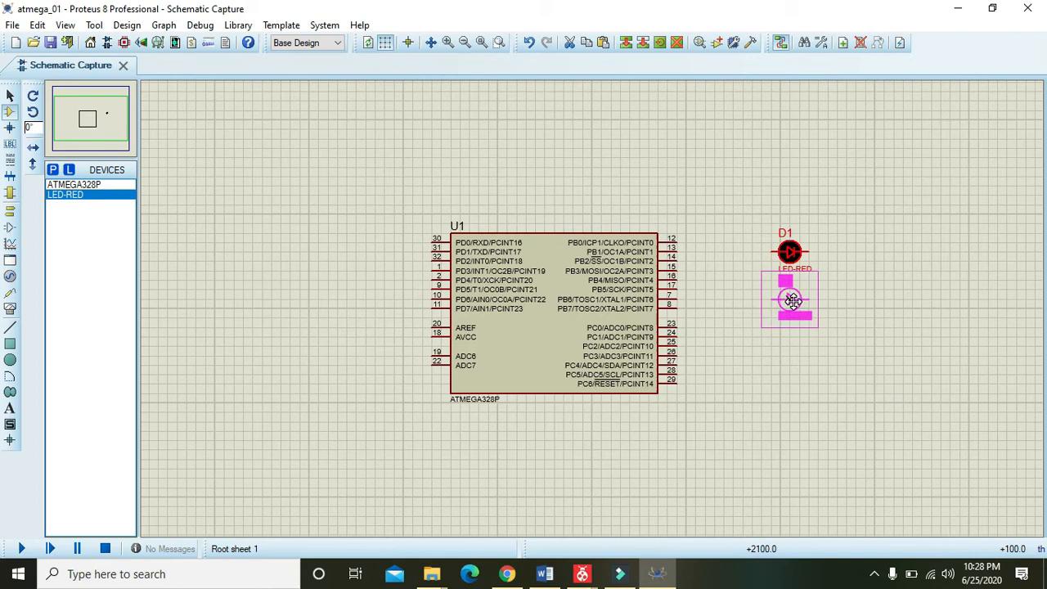
# Step: Paste LED copies D2 through D5 in a column below D1
pyautogui.rightClick(789, 298)
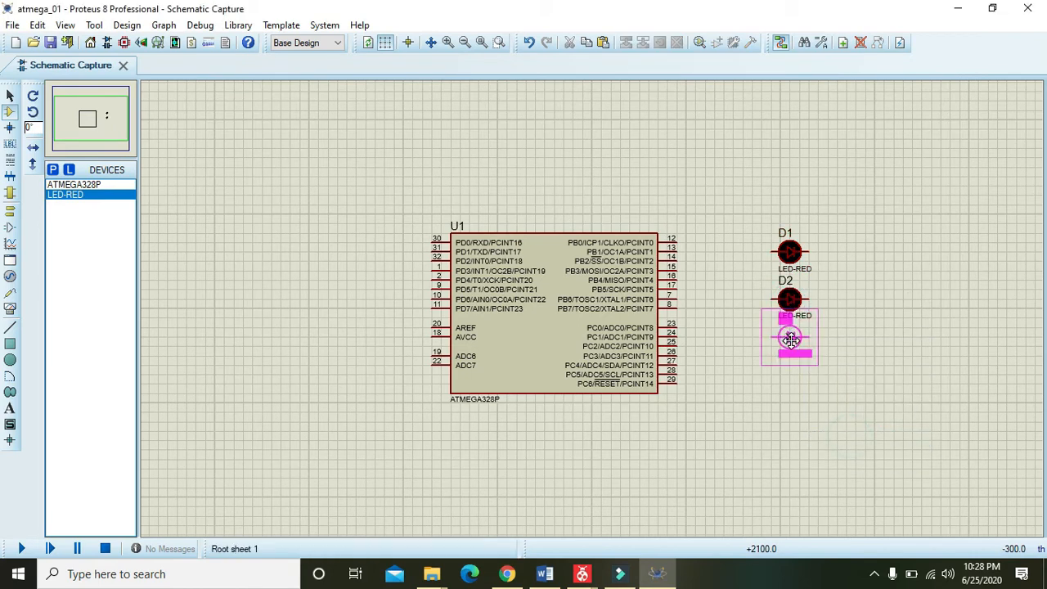
pyautogui.click(791, 343)
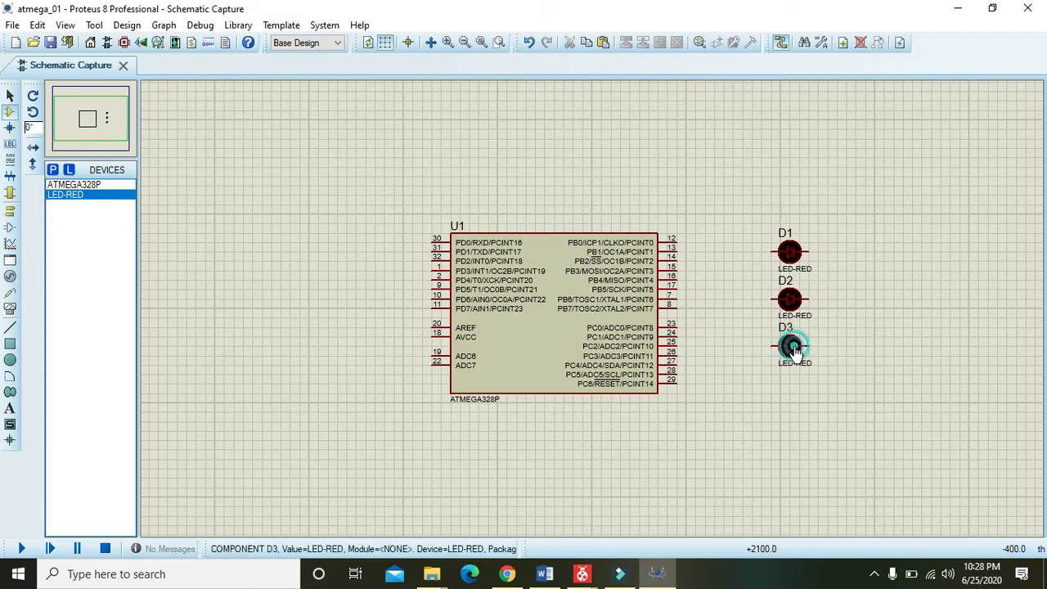
pyautogui.rightClick(794, 348)
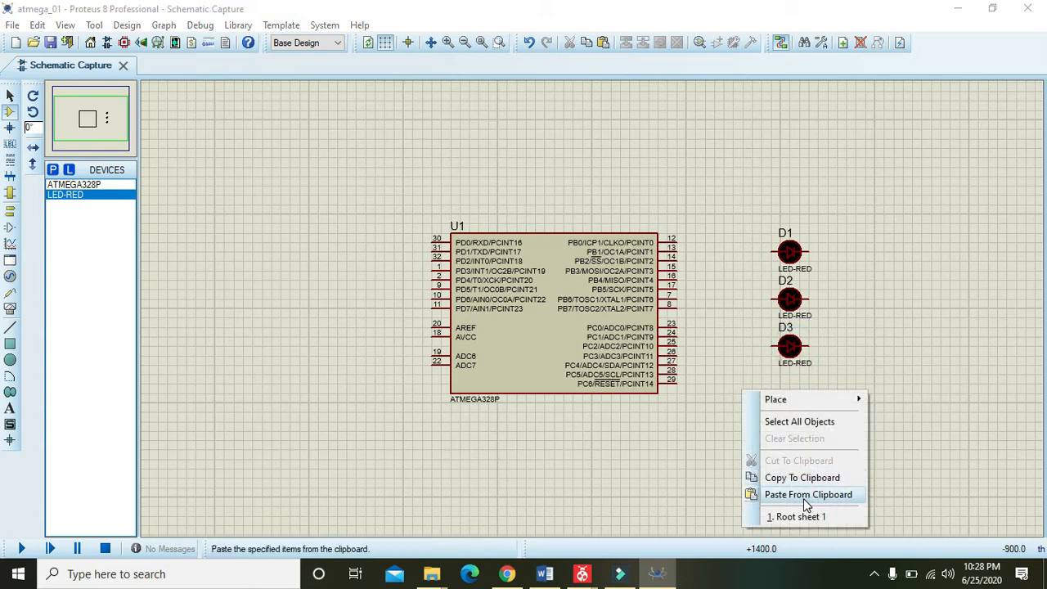
pyautogui.click(808, 494)
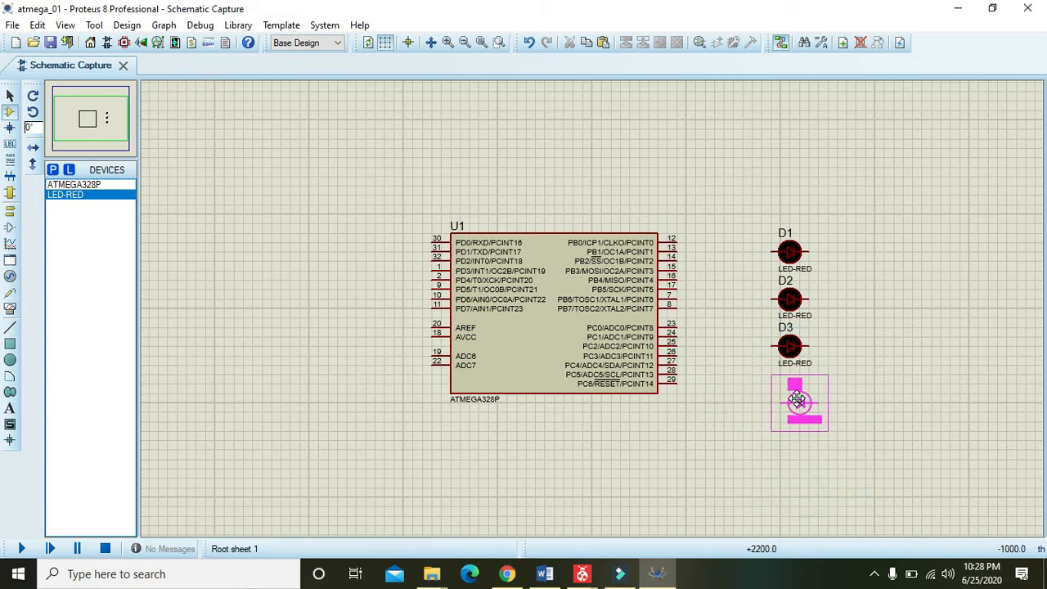
pyautogui.moveTo(800, 402); pyautogui.dragTo(789, 394)
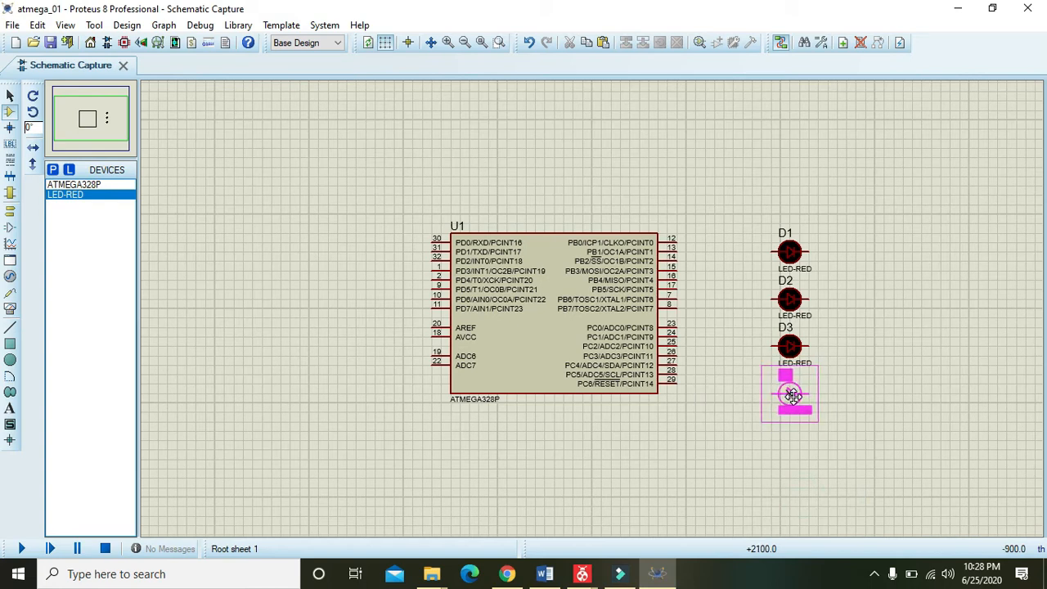
pyautogui.rightClick(789, 397)
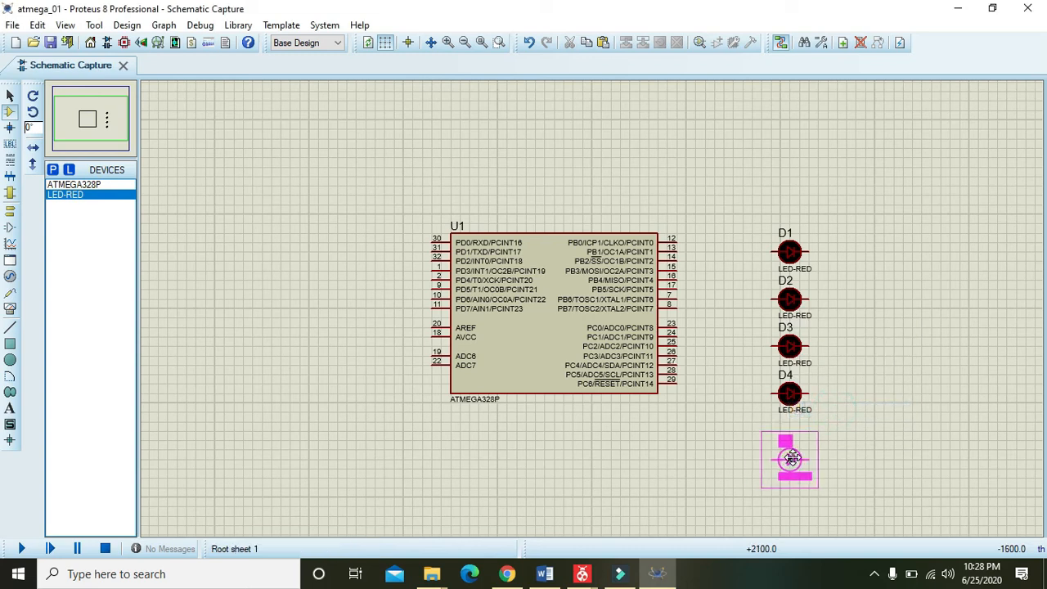
pyautogui.click(790, 442)
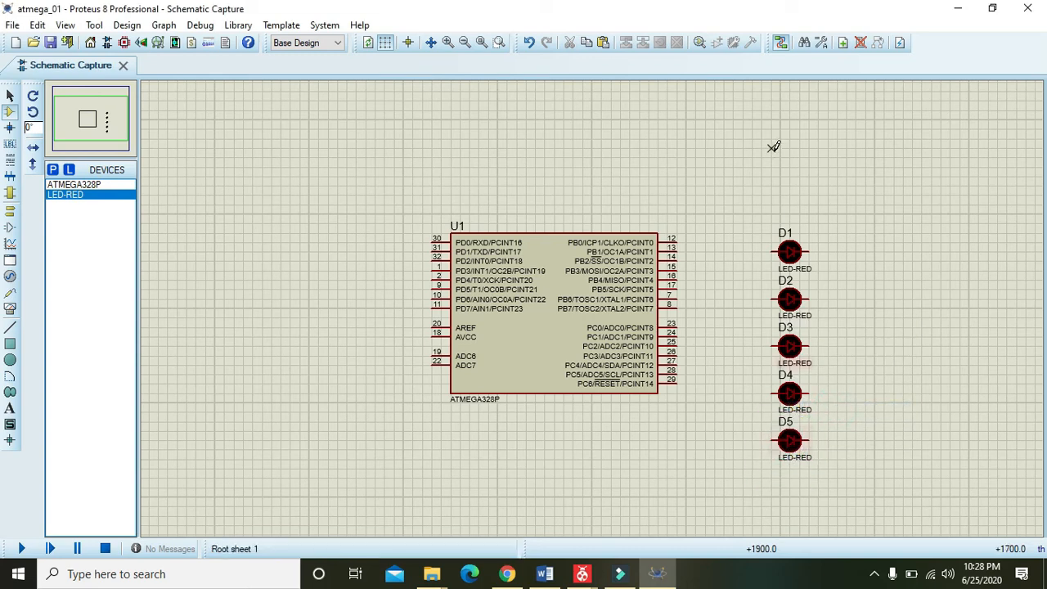
# Step: Paste LED copies D6 and D7 in the column above D1
pyautogui.click(771, 148)
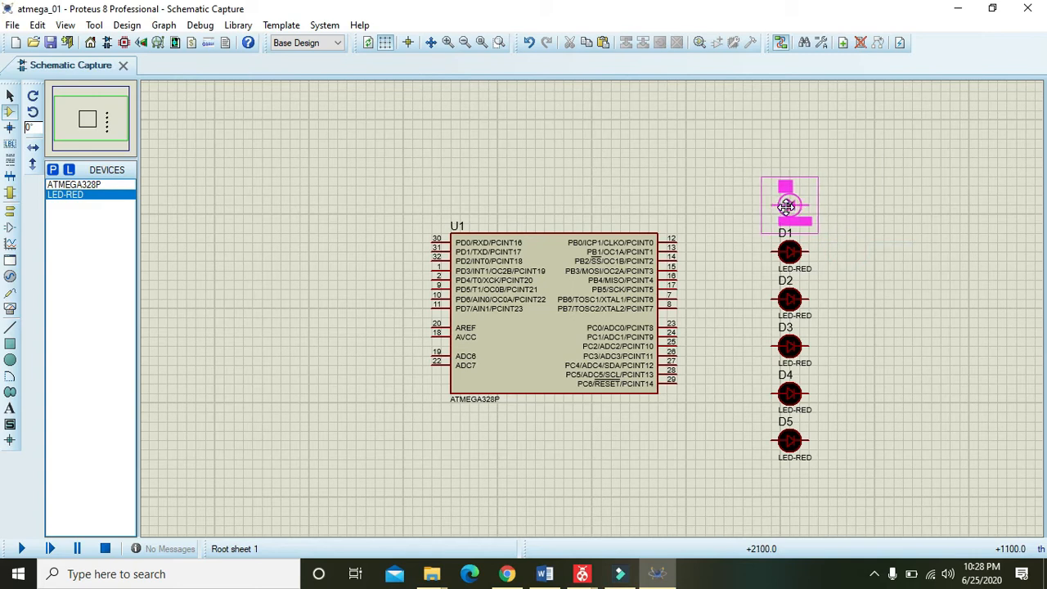
pyautogui.rightClick(785, 206)
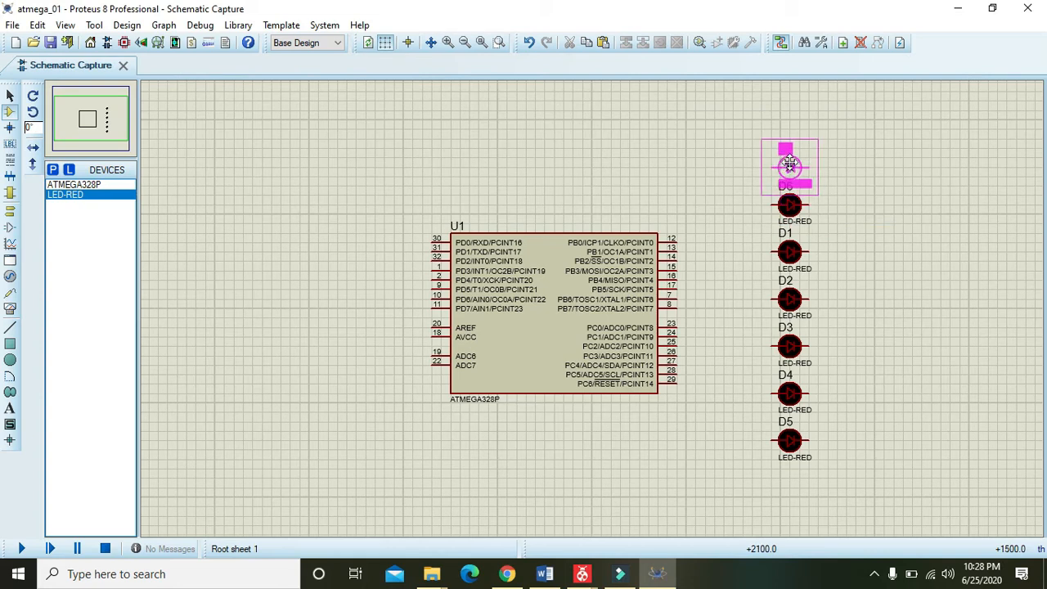
pyautogui.click(787, 162)
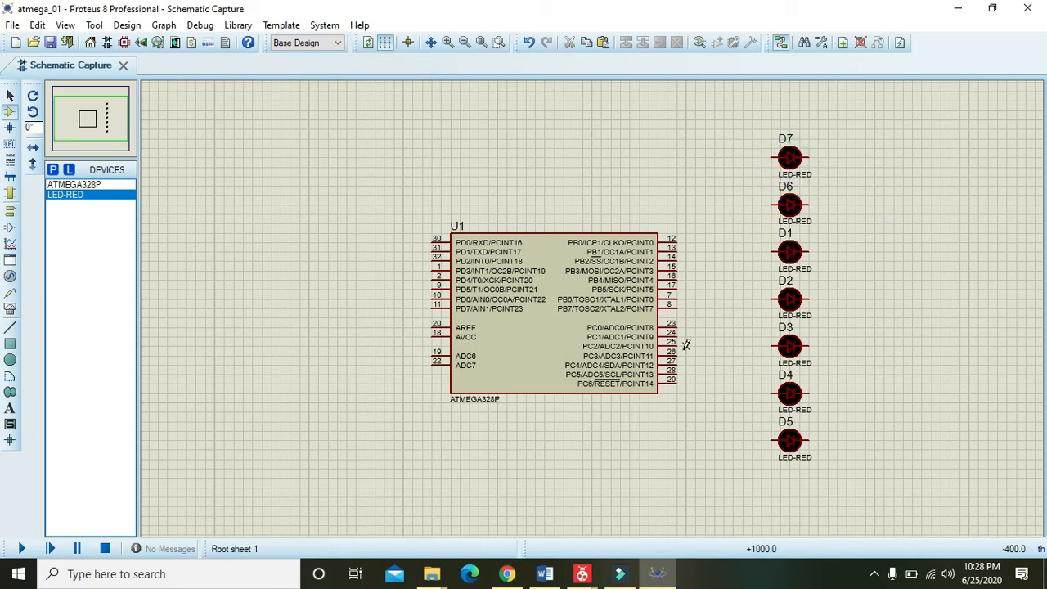
pyautogui.moveTo(679, 243)
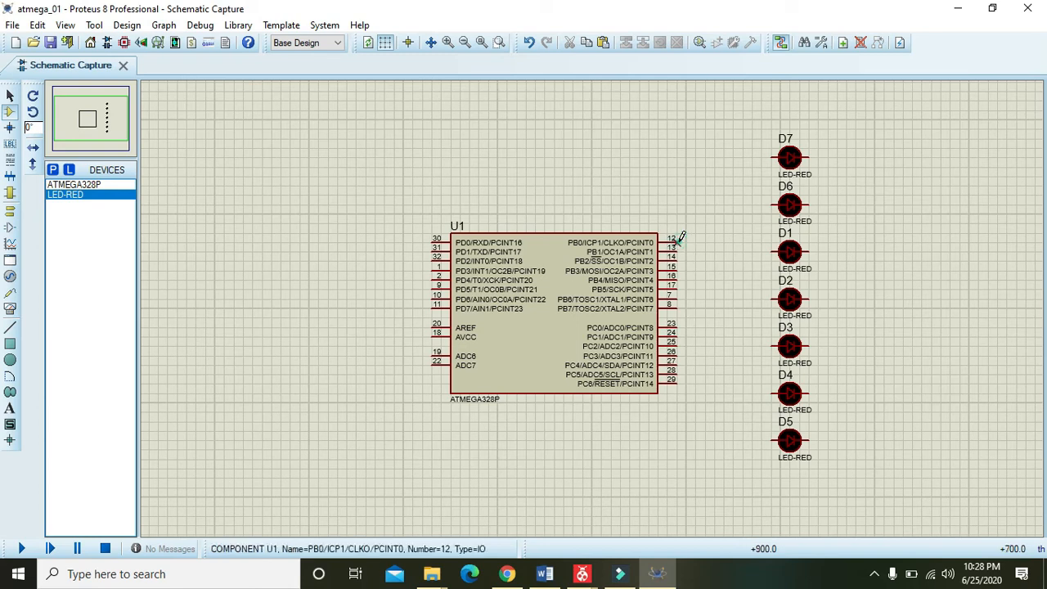
# Step: Wire U1's PB0 pin to LED D7
pyautogui.moveTo(661, 242); pyautogui.dragTo(702, 157)
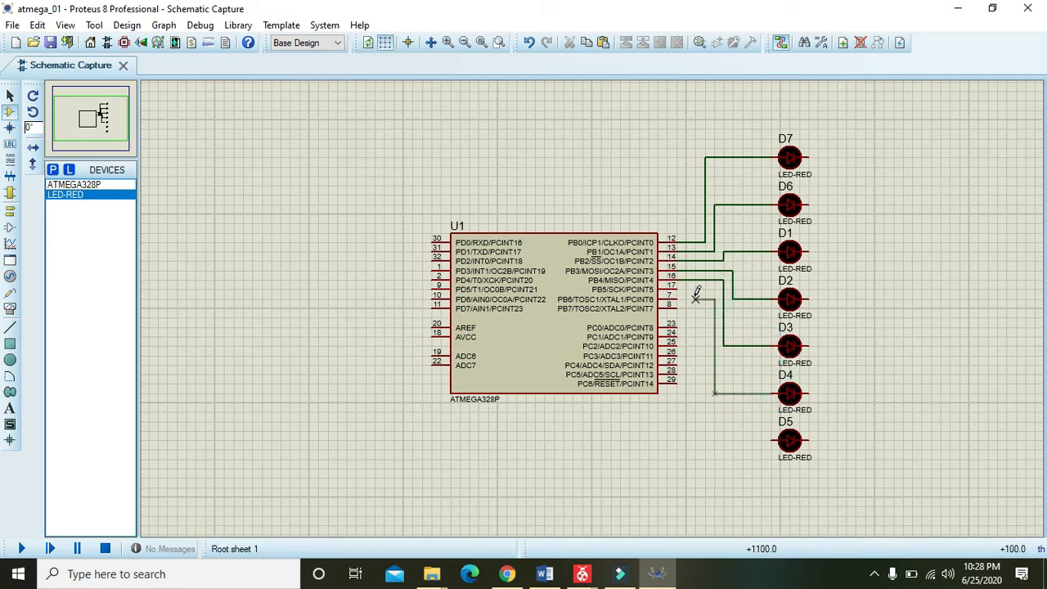
pyautogui.moveTo(773, 437)
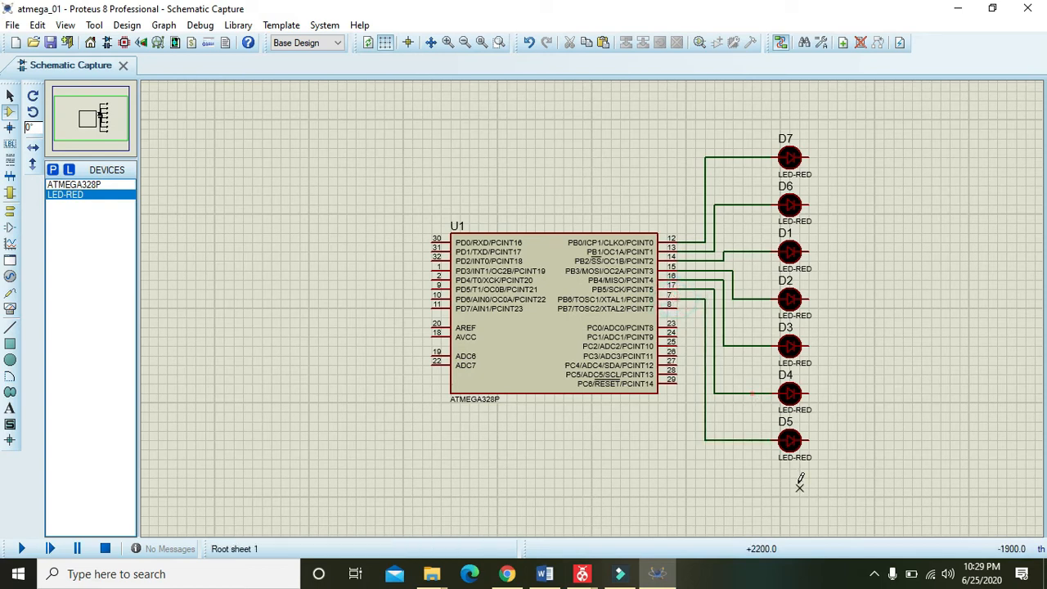
# Step: Use the sheet's context menu to switch to the root sheet
pyautogui.rightClick(800, 483)
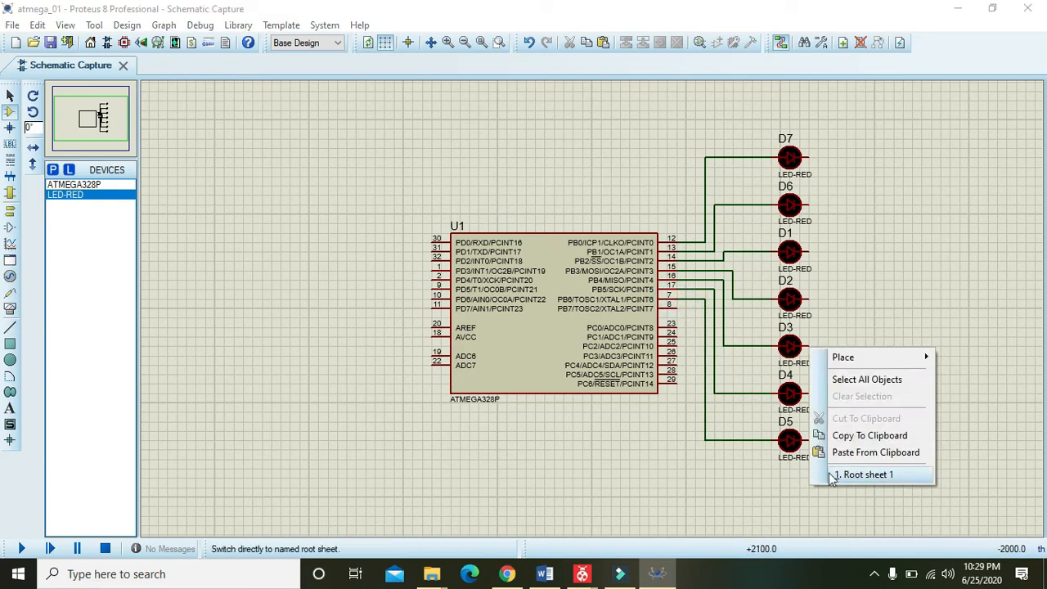
pyautogui.click(865, 475)
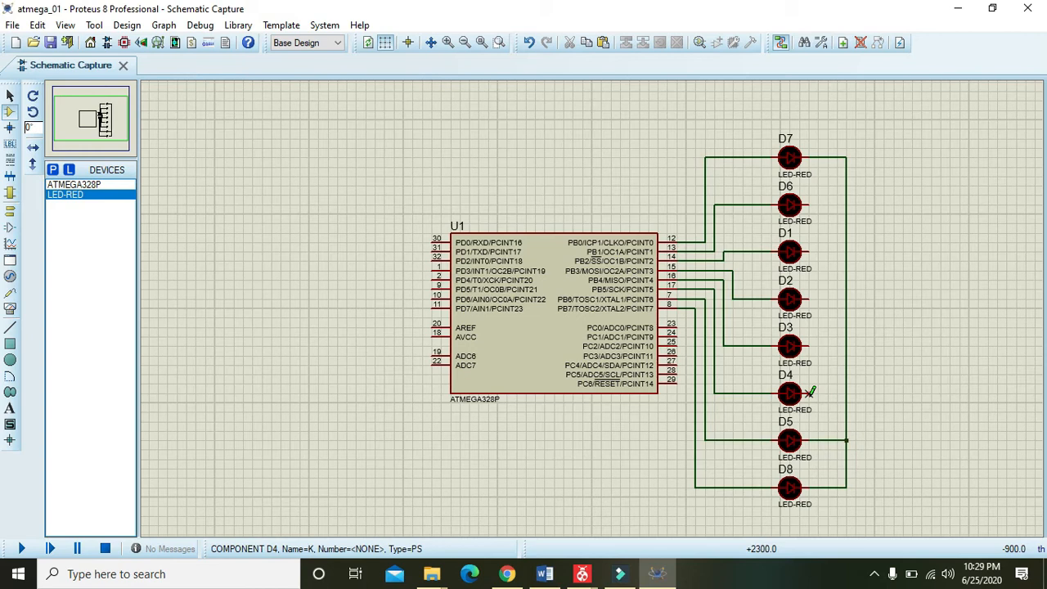
pyautogui.moveTo(818, 348)
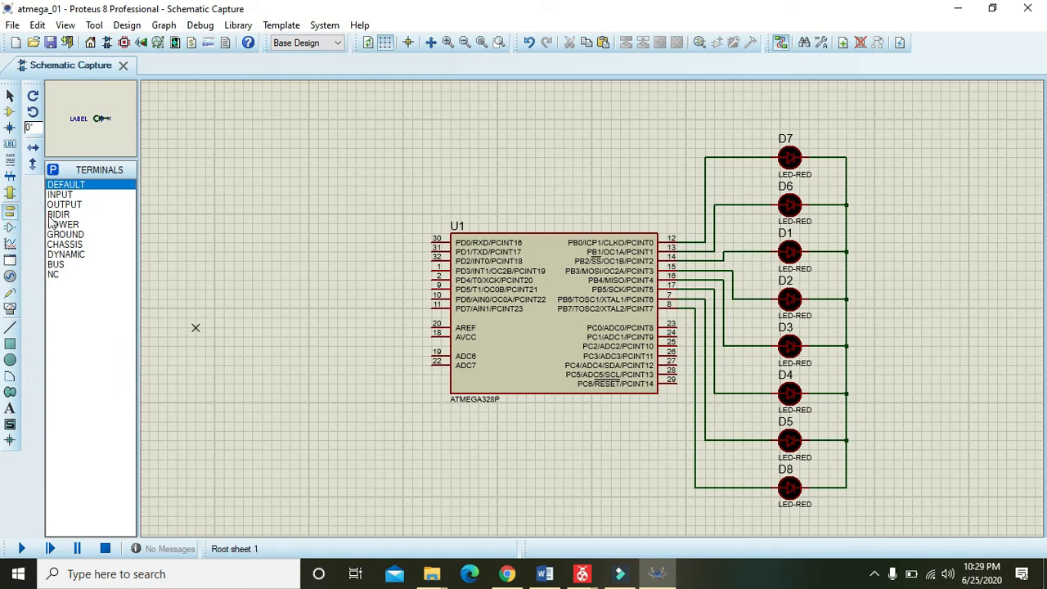
# Step: Place a GROUND terminal to the right of the LEDs
pyautogui.click(66, 234)
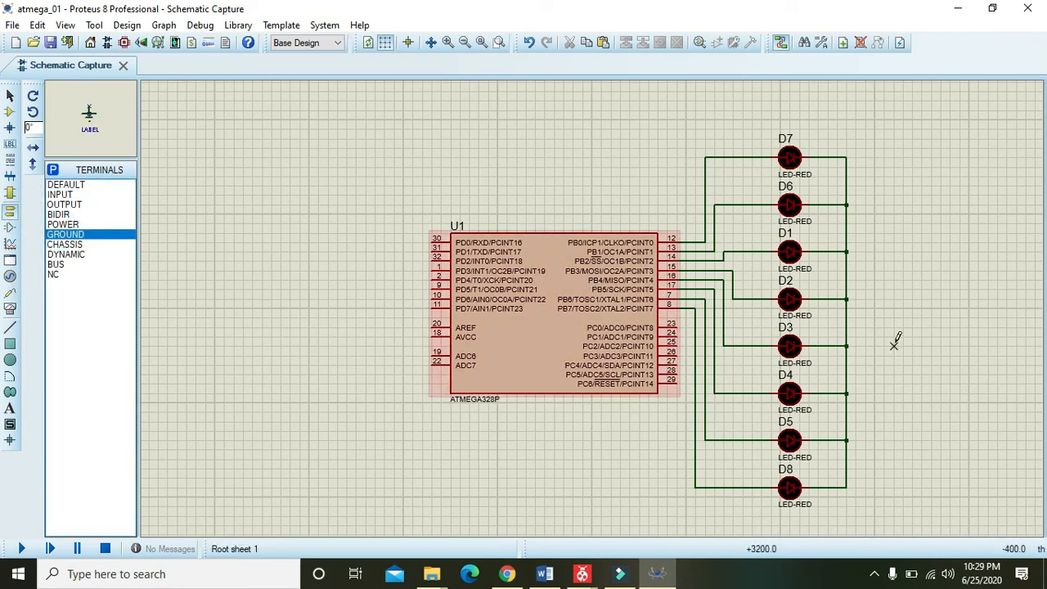
pyautogui.click(891, 336)
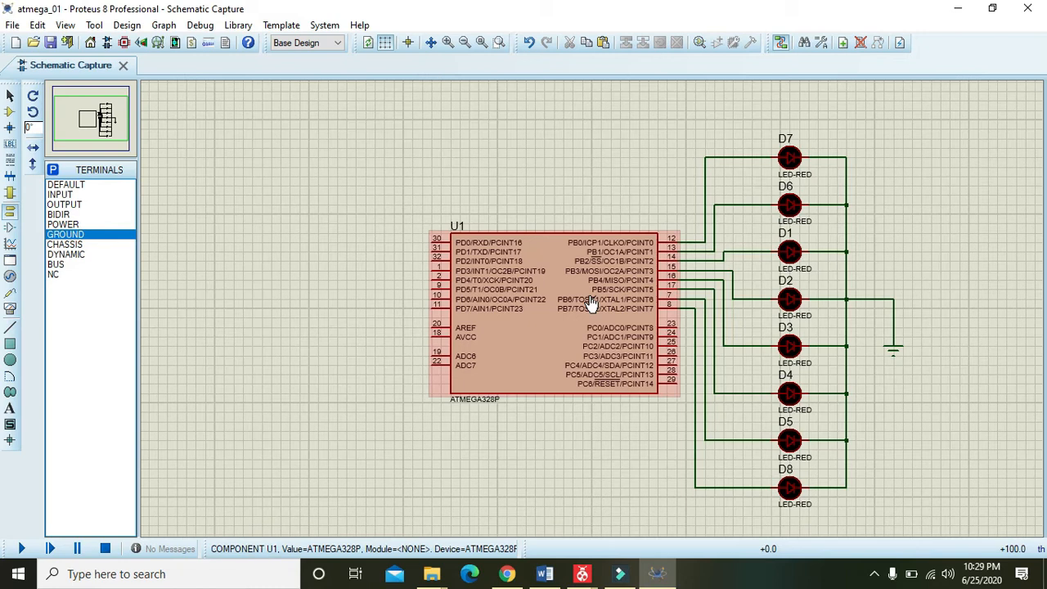
pyautogui.moveTo(586, 573)
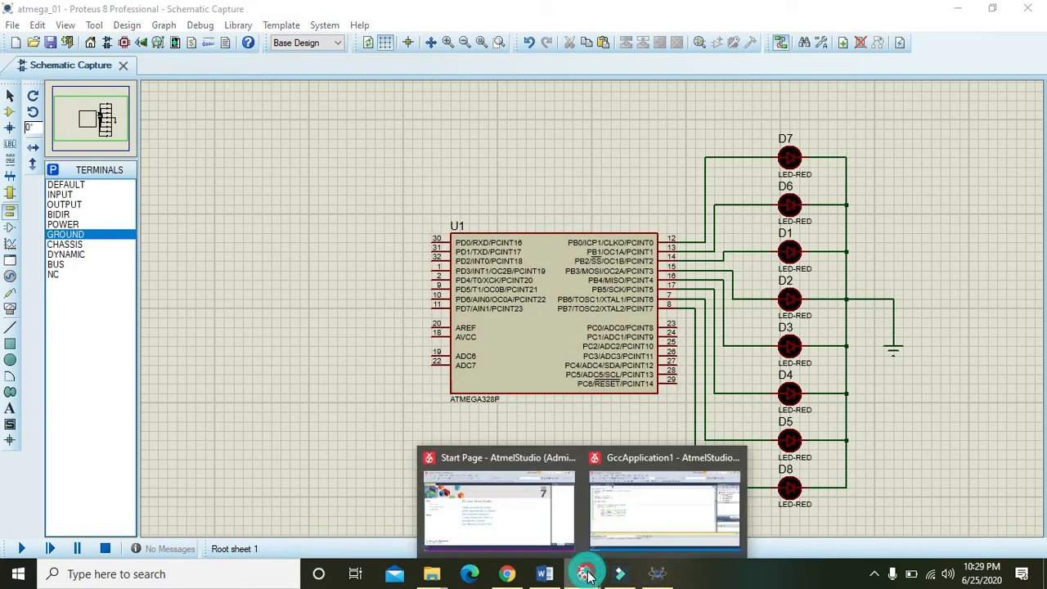
# Step: In GccApplication1's main.c, change the DDRB comment from PORTC to PORTB
pyautogui.click(664, 507)
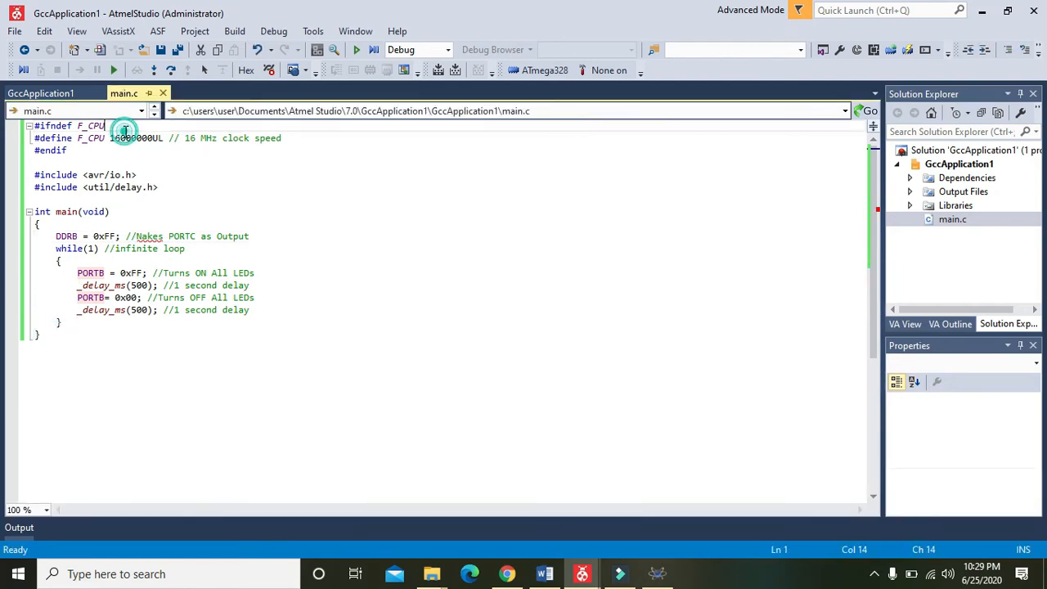
pyautogui.doubleClick(136, 138)
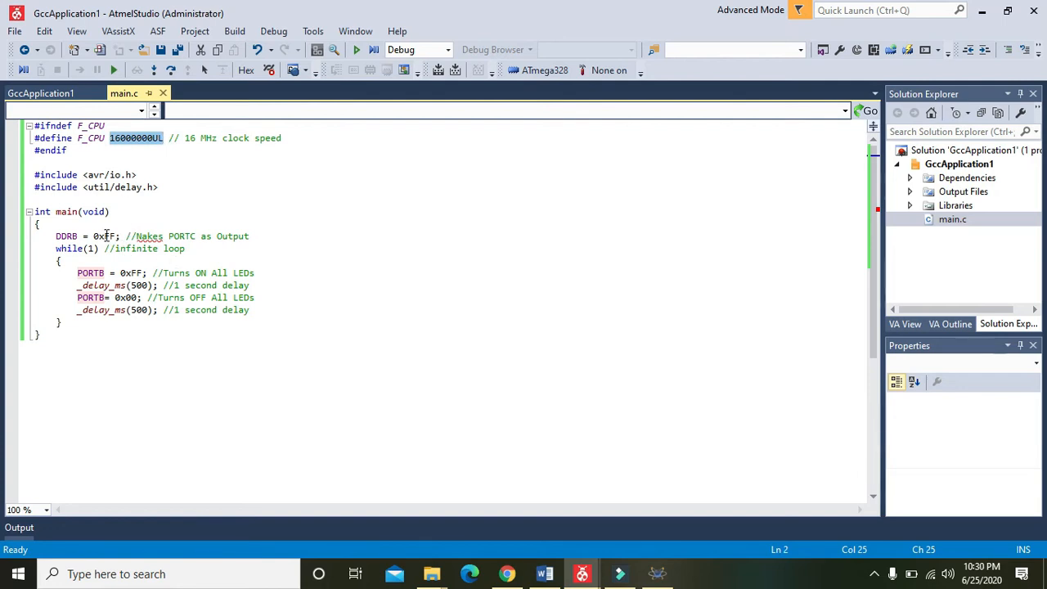
pyautogui.click(192, 236)
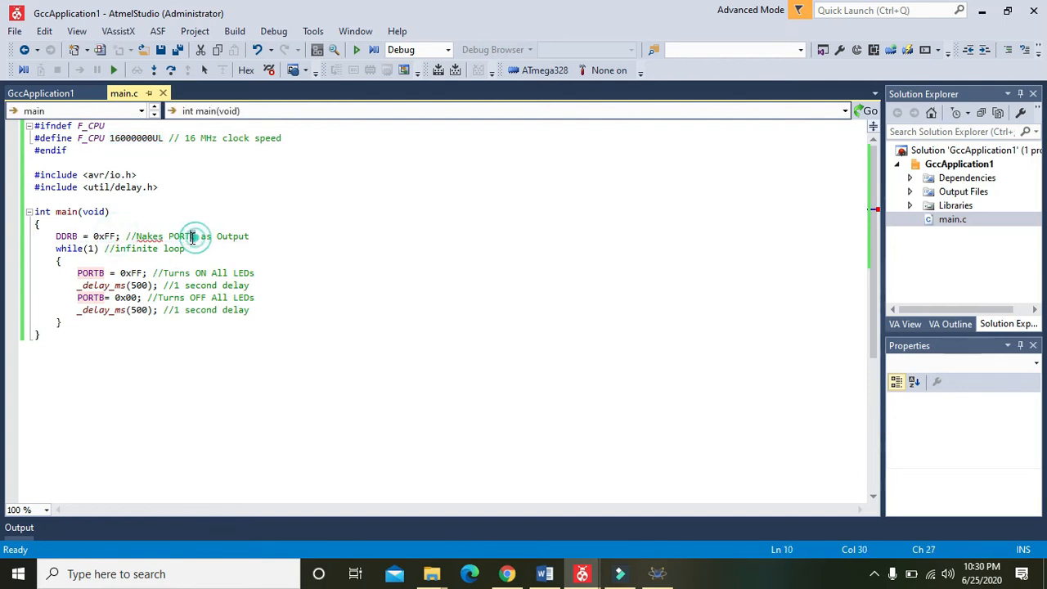
pyautogui.click(194, 235)
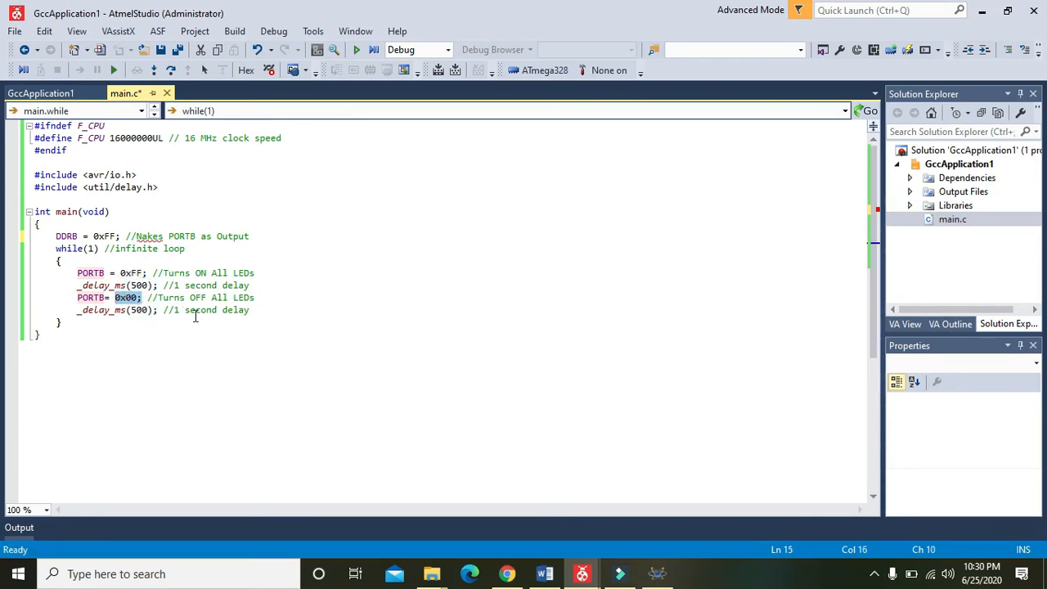
pyautogui.click(118, 309)
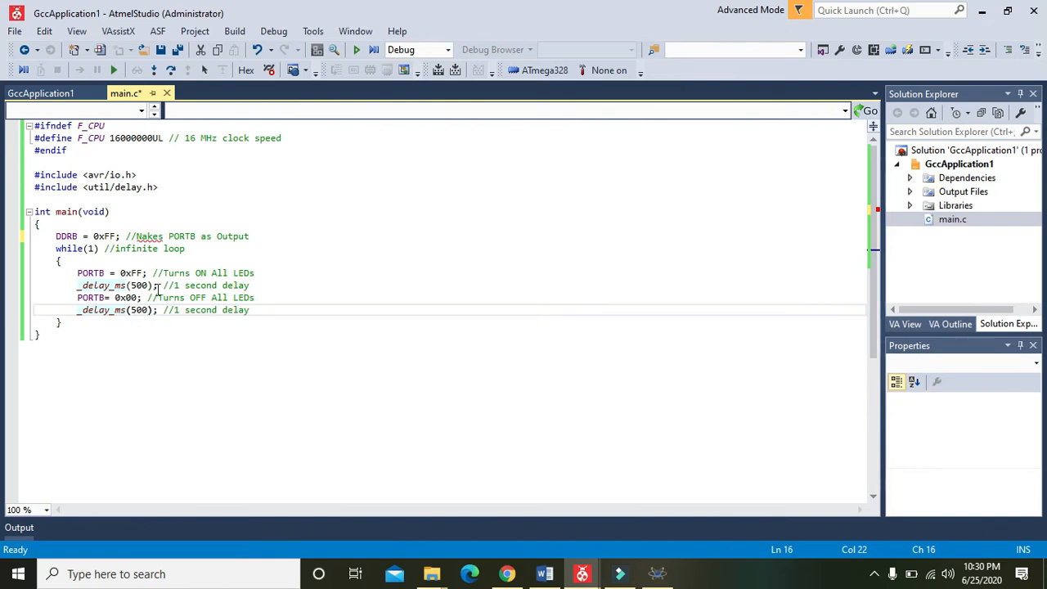
# Step: Run Build Solution to compile the project into a hex file
pyautogui.click(235, 31)
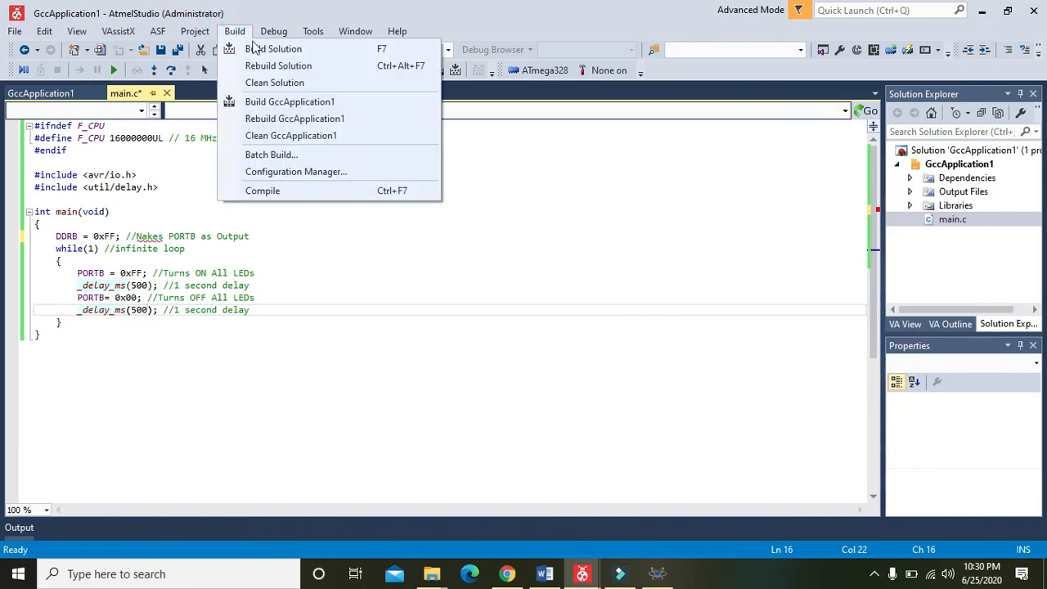
pyautogui.click(273, 48)
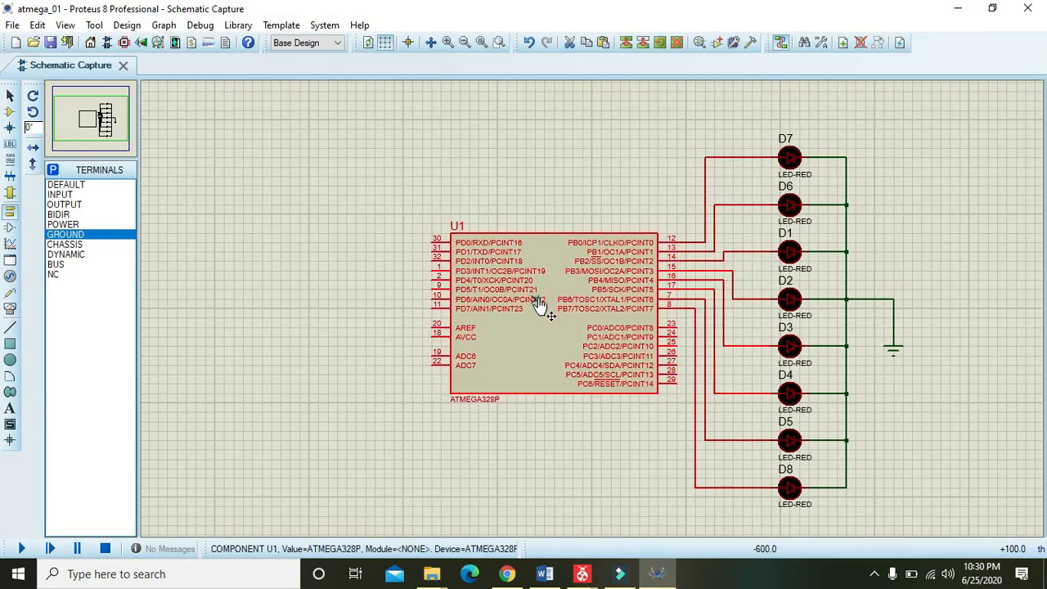
# Step: Set U1's Program File to GccApplication1.hex from the GccApplication1\GccApplication1\Debug folder
pyautogui.doubleClick(540, 307)
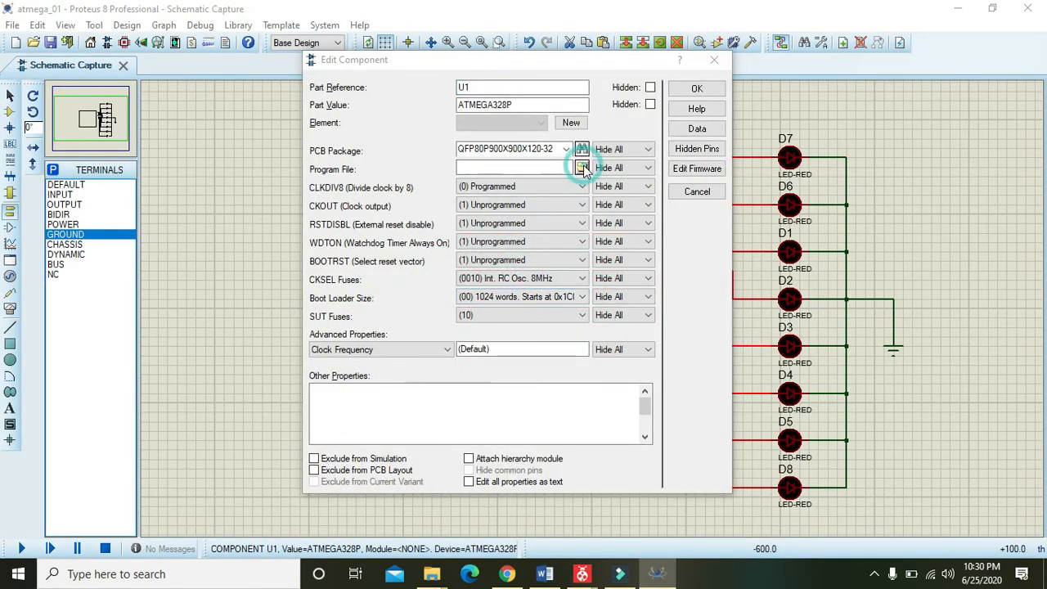
pyautogui.click(582, 169)
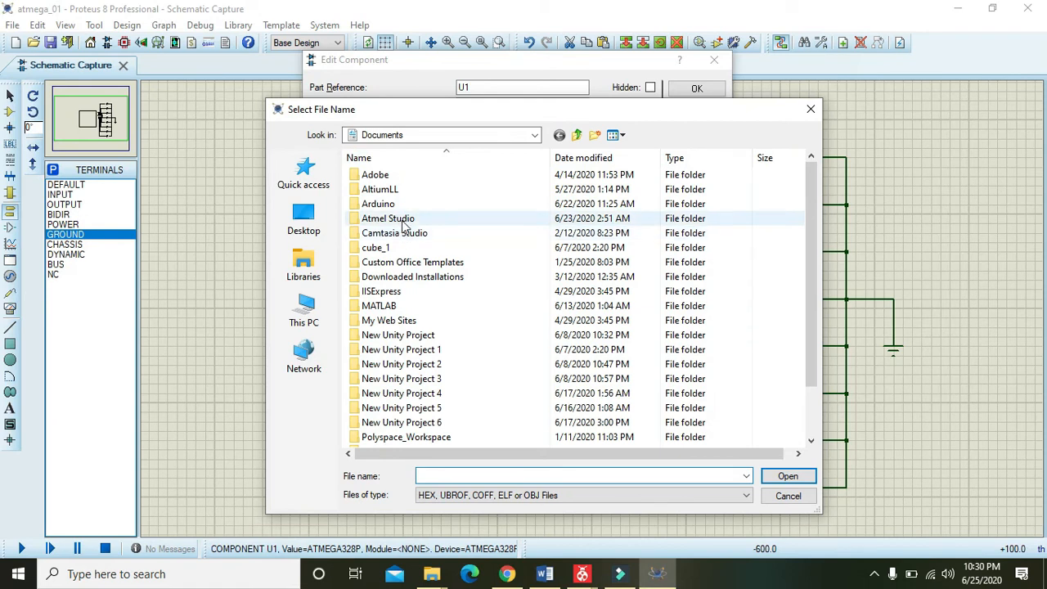
pyautogui.doubleClick(388, 218)
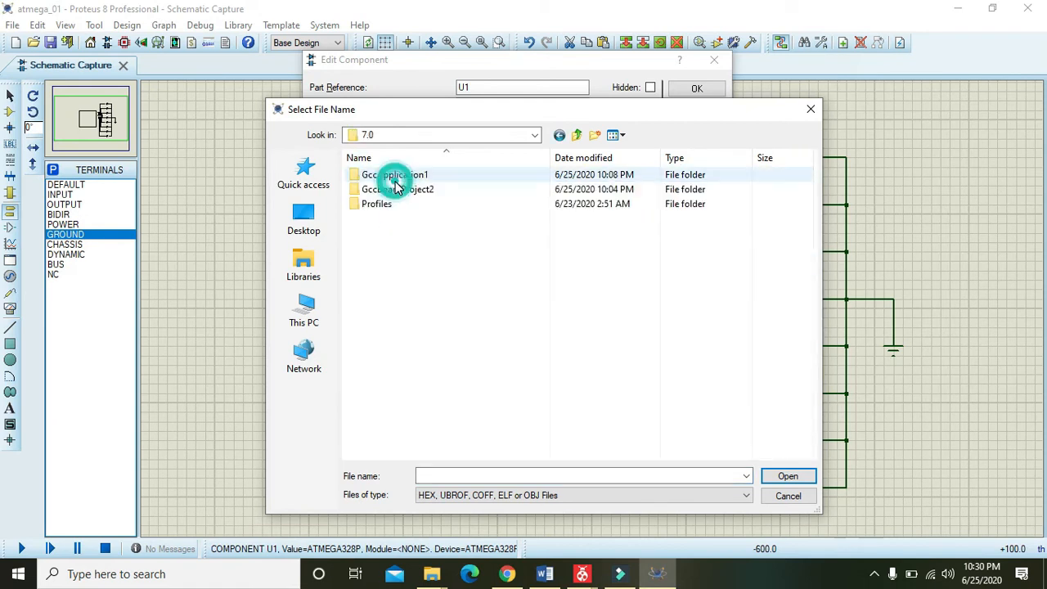
pyautogui.doubleClick(395, 175)
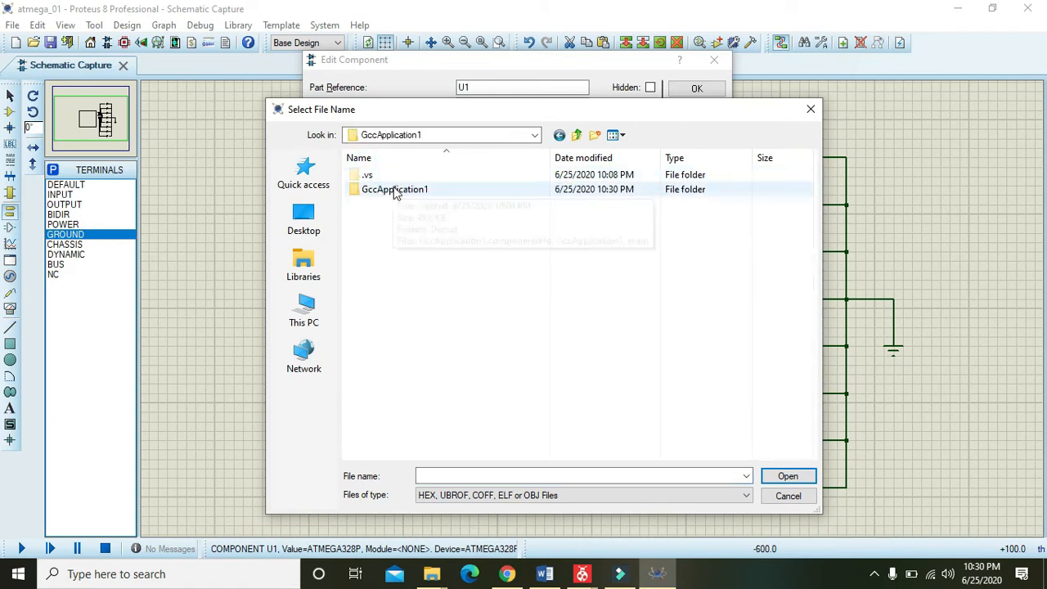
pyautogui.doubleClick(395, 189)
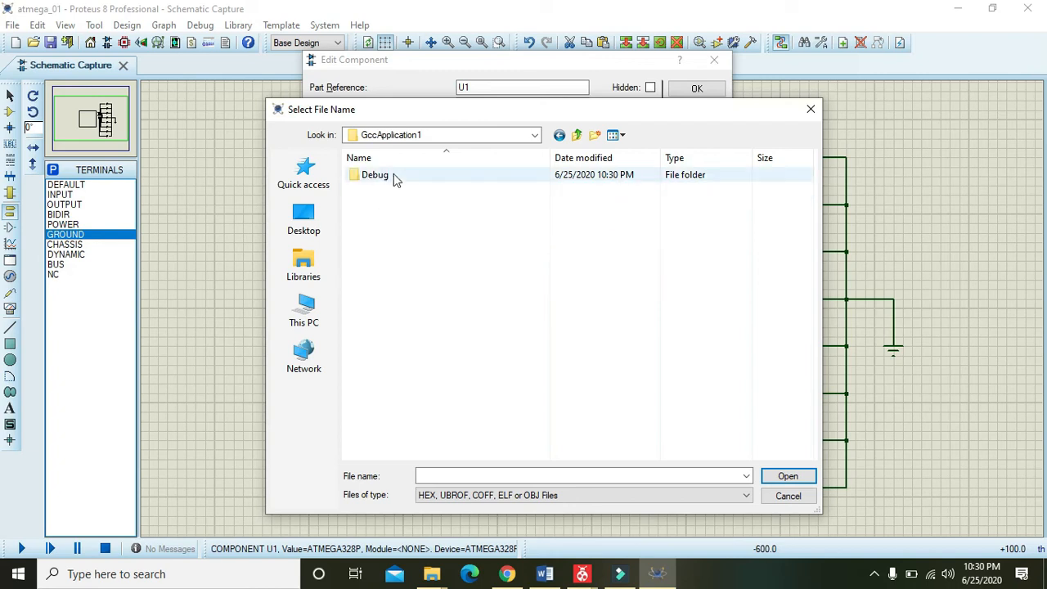
pyautogui.doubleClick(375, 175)
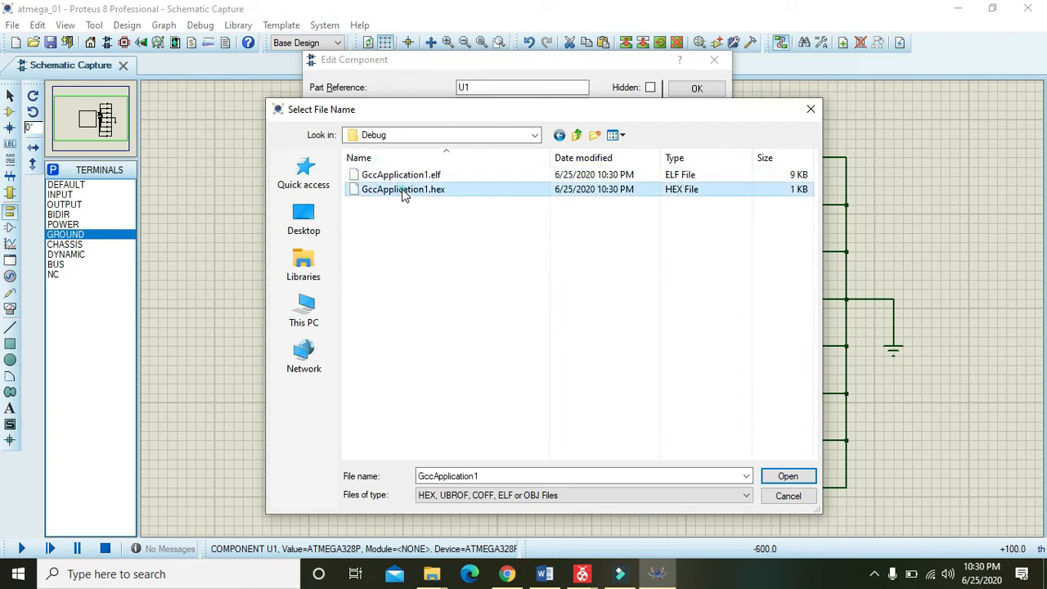
pyautogui.click(787, 475)
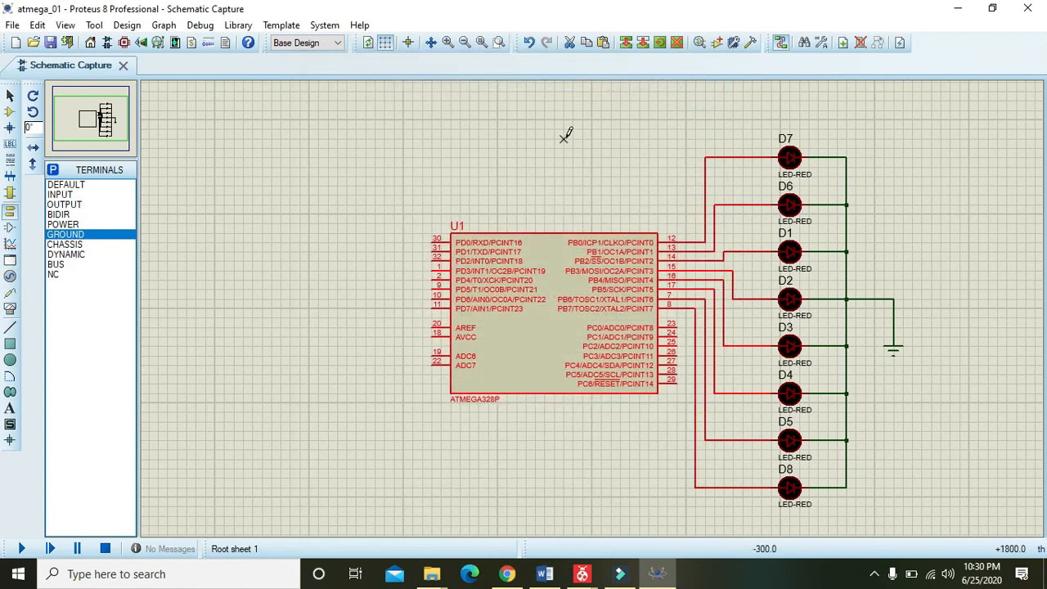
# Step: Run the simulation so the ATmega328P executes GccApplication1.hex and drives the eight LEDs
pyautogui.click(22, 548)
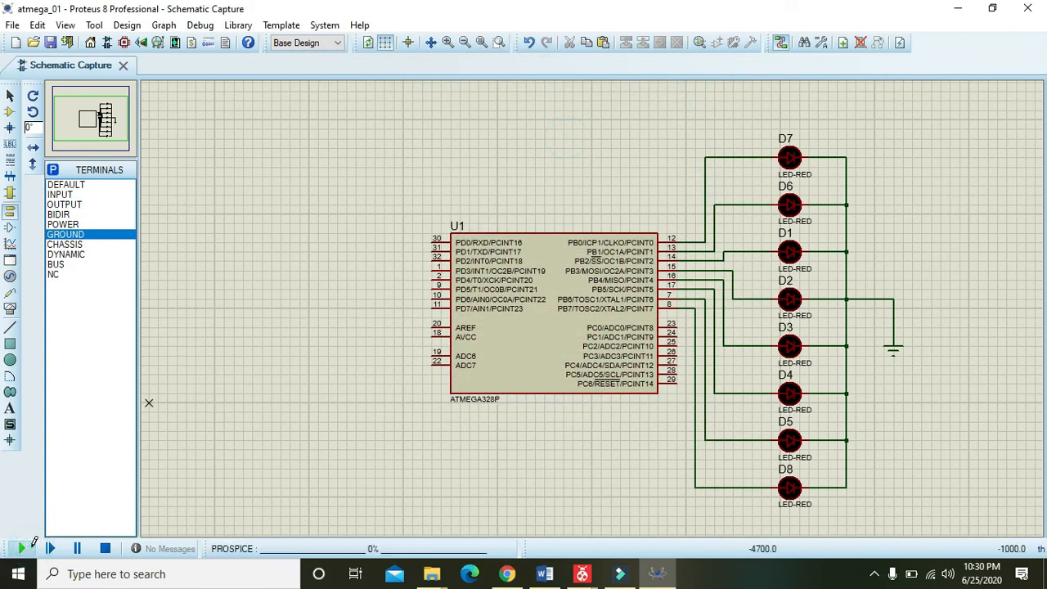
pyautogui.click(16, 548)
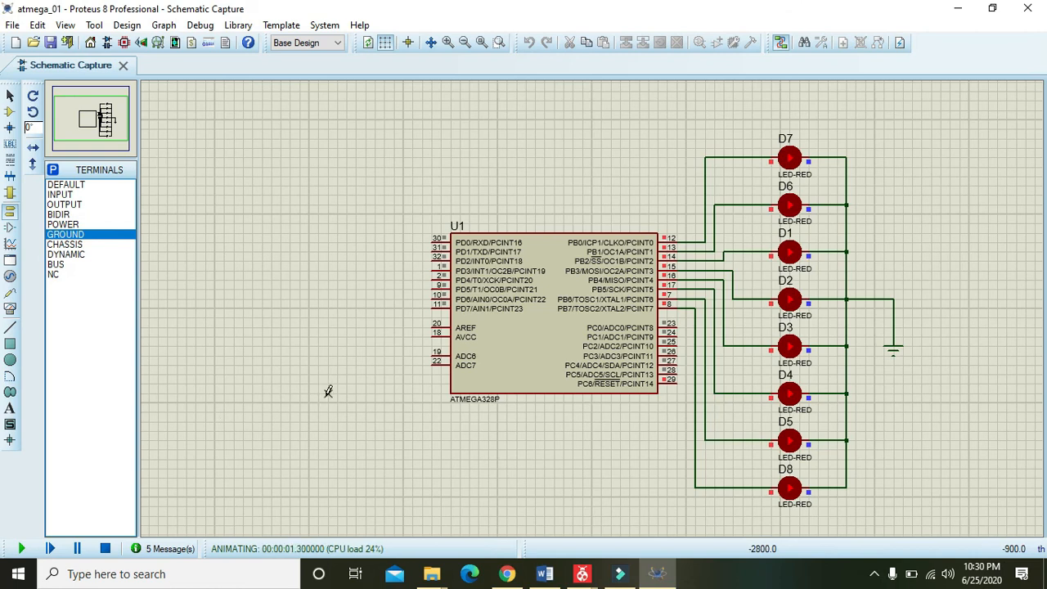